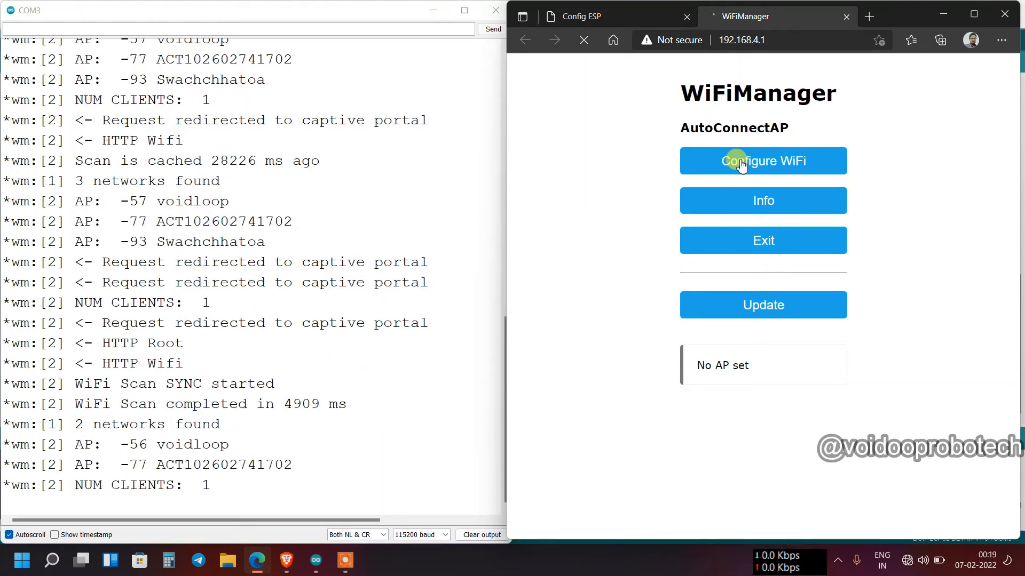
Pick voidloop under Configure WiFi, enter its password and save, then switch to Arduino IDE.
click(763, 161)
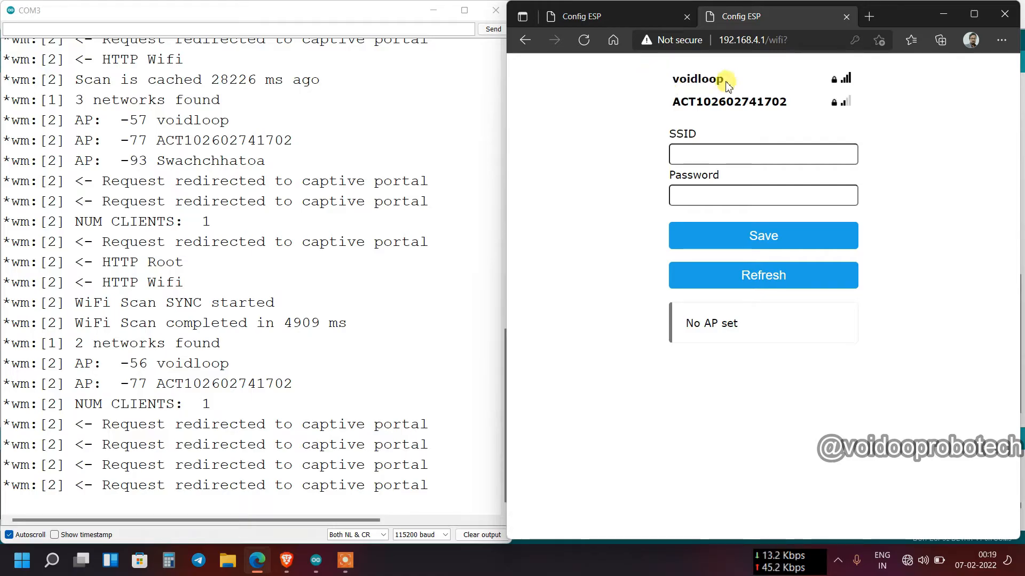
click(697, 78)
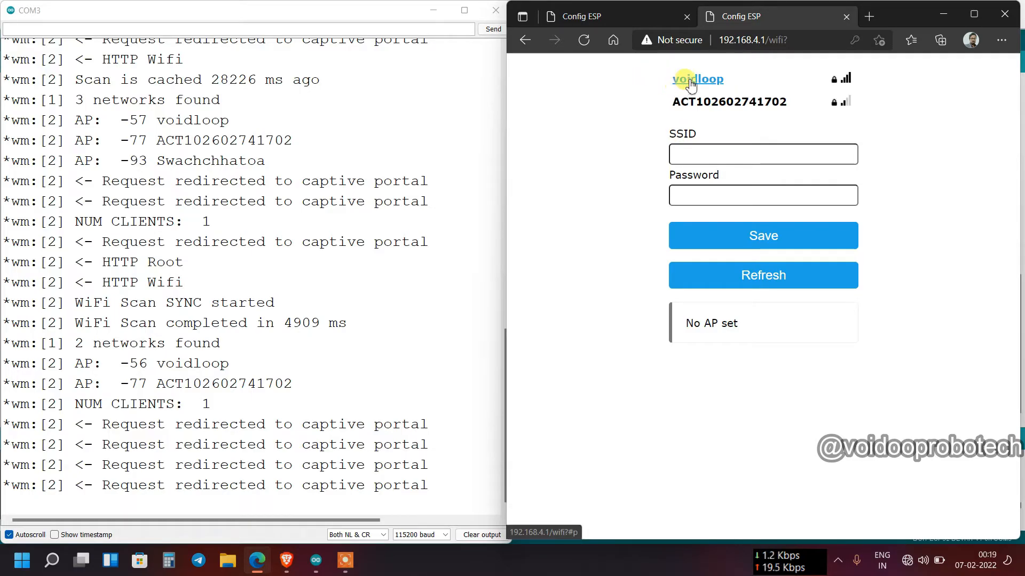
click(697, 79)
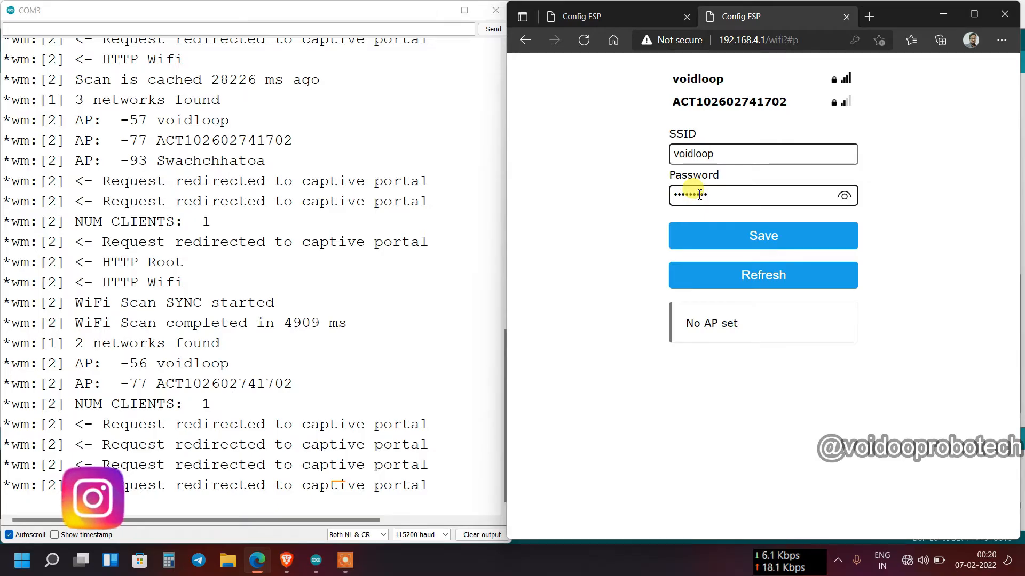
click(762, 235)
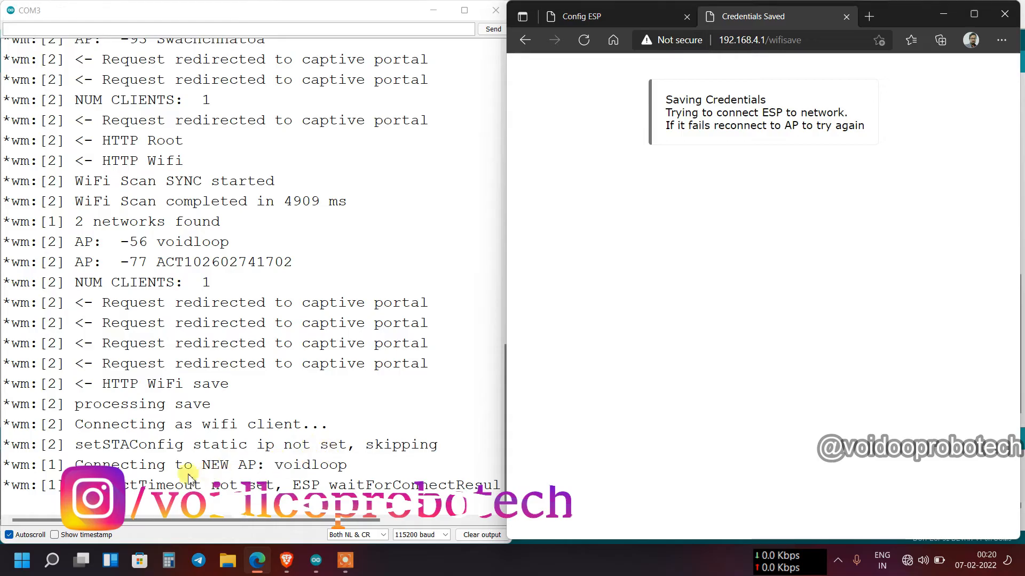
click(315, 561)
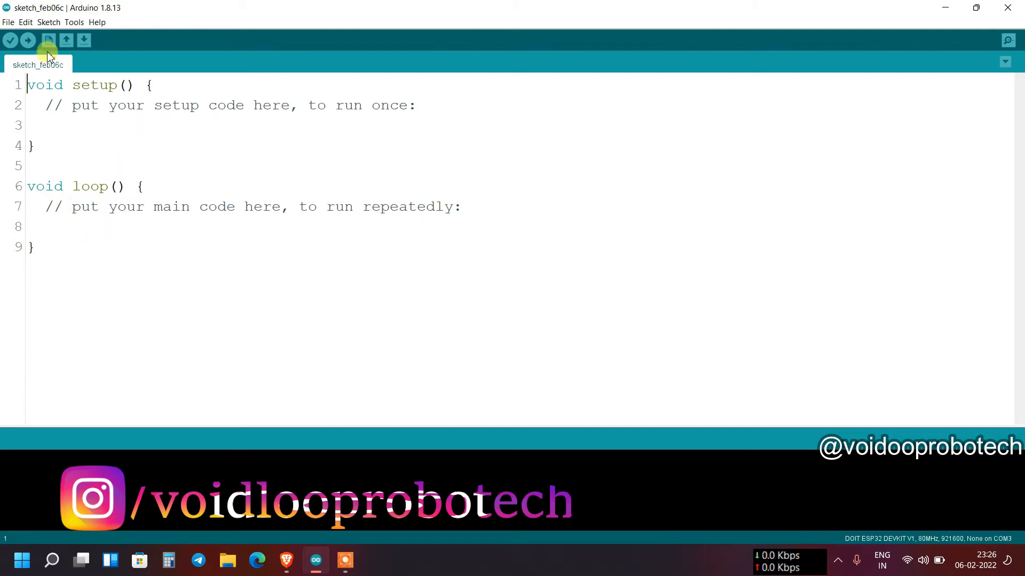
Search libraries for 'wifimanager', install tzapu's WiFiManager 2.0.5-beta and close the manager.
click(49, 22)
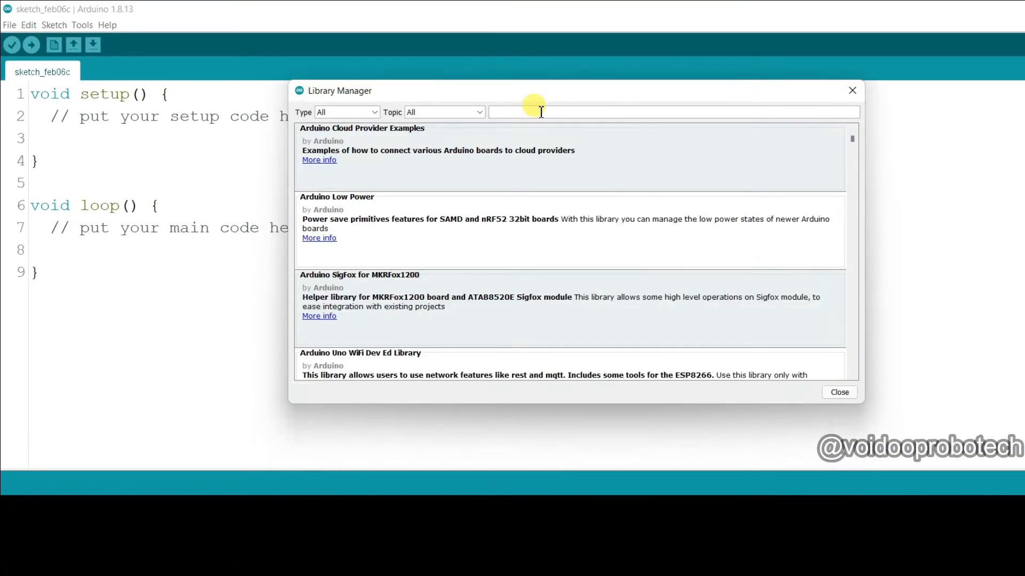
text(wifi)
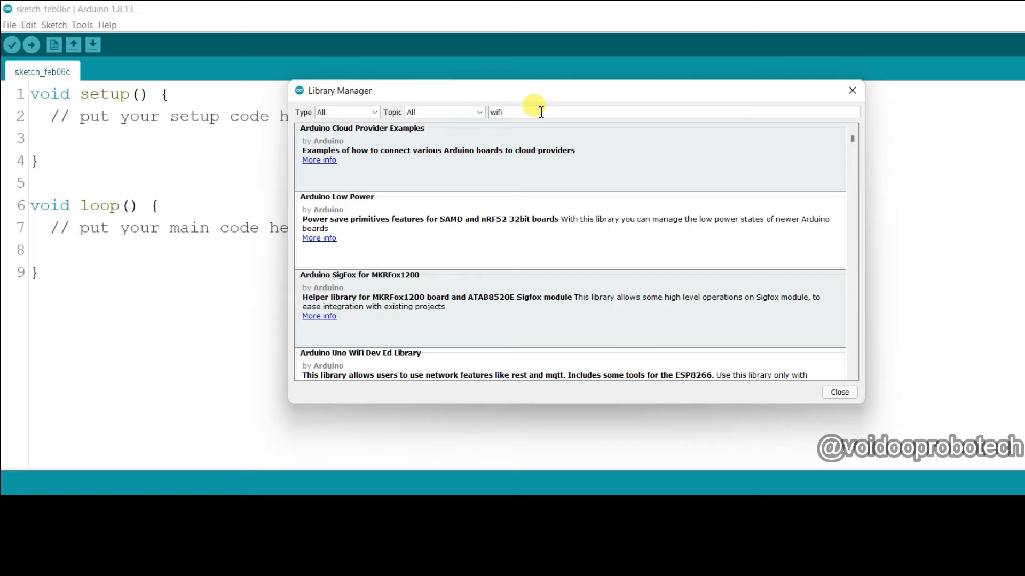
text(manager)
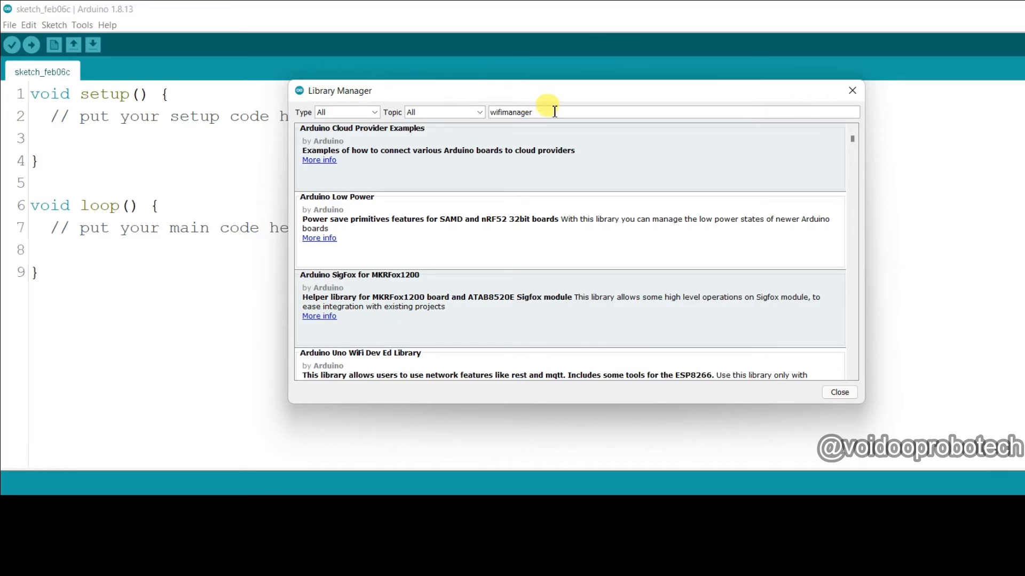
scroll(down, 3)
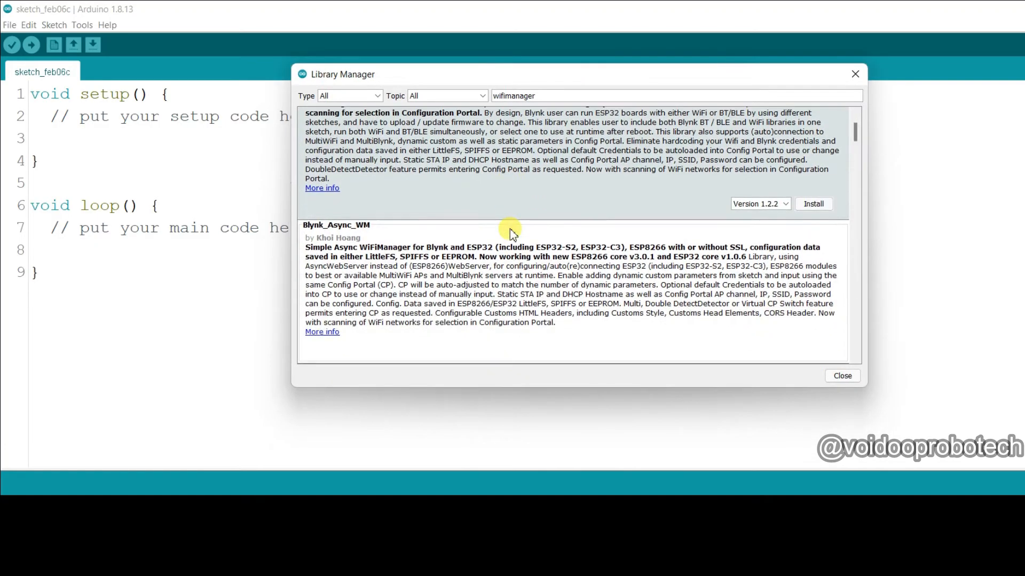
scroll(down, 3)
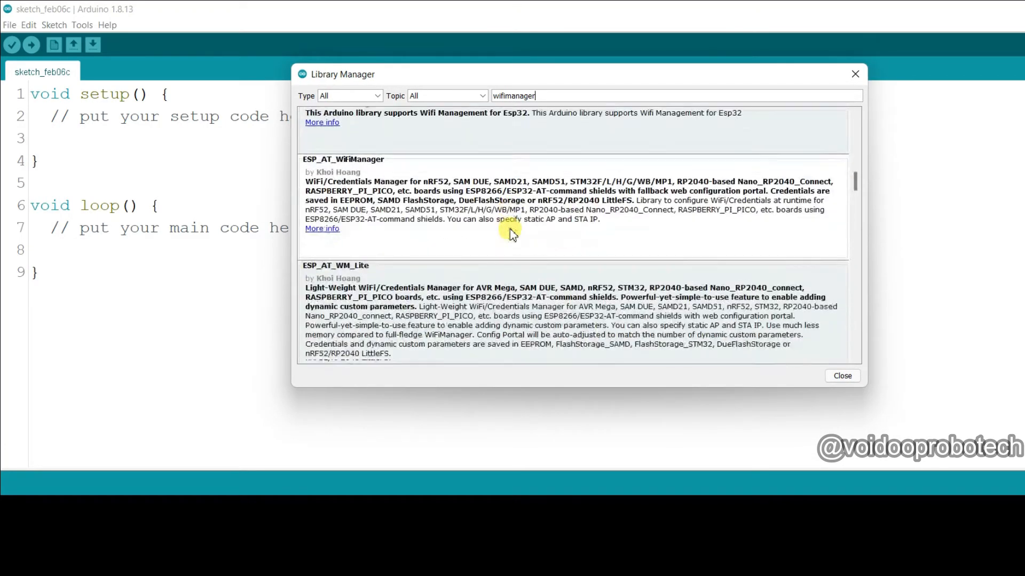
scroll(down, 3)
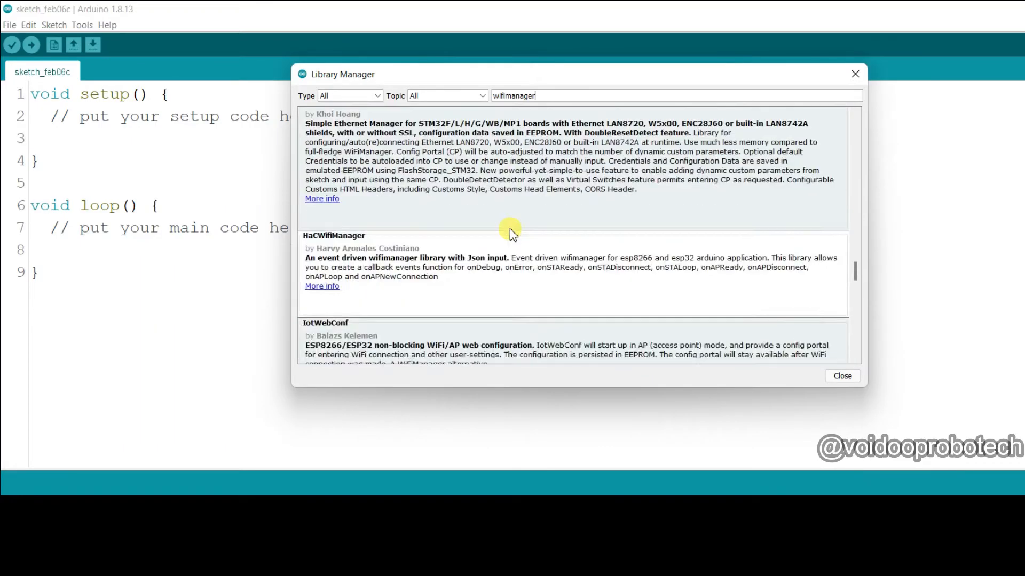
scroll(down, 3)
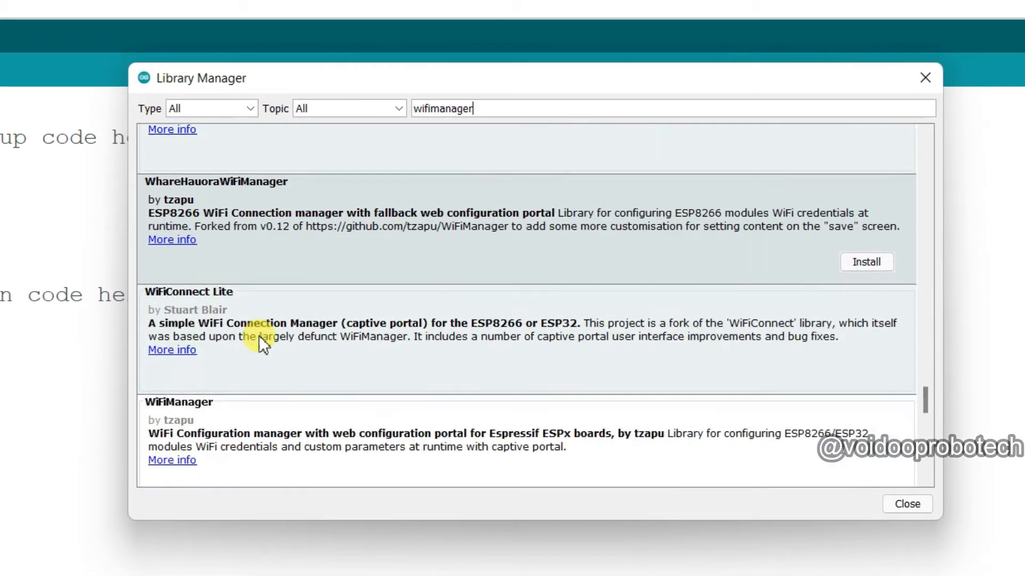
scroll(down, 3)
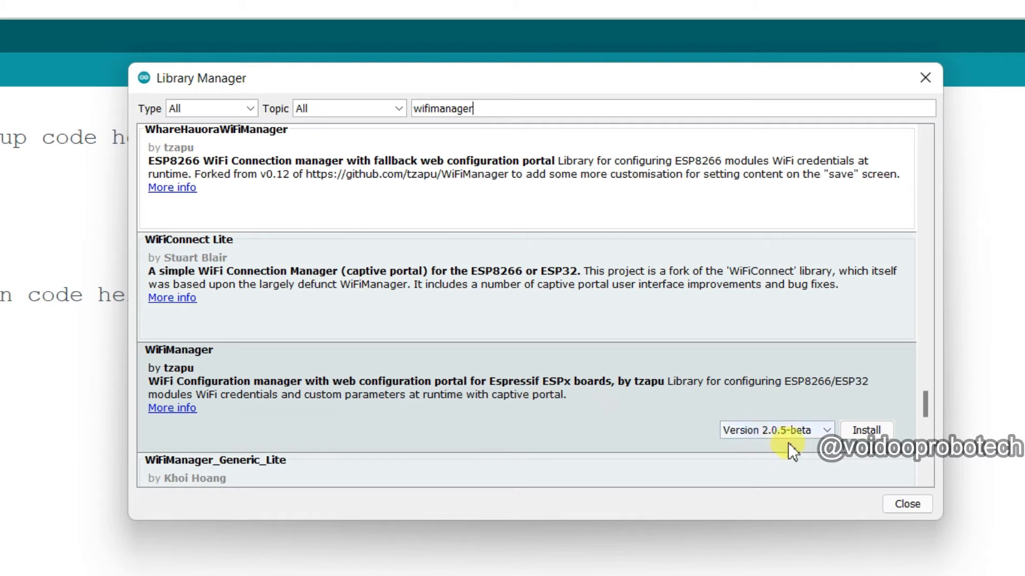
scroll(down, 3)
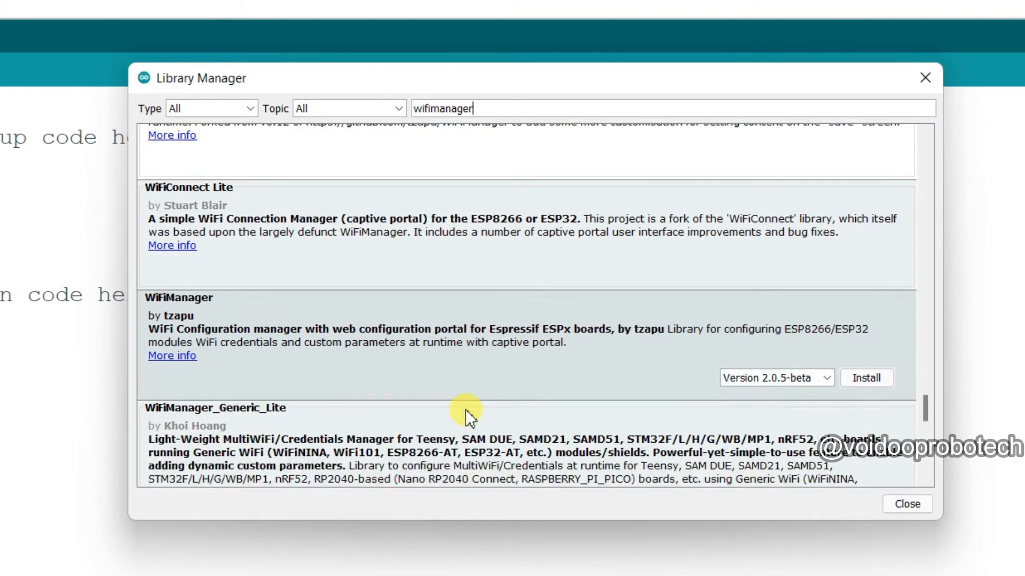
click(865, 378)
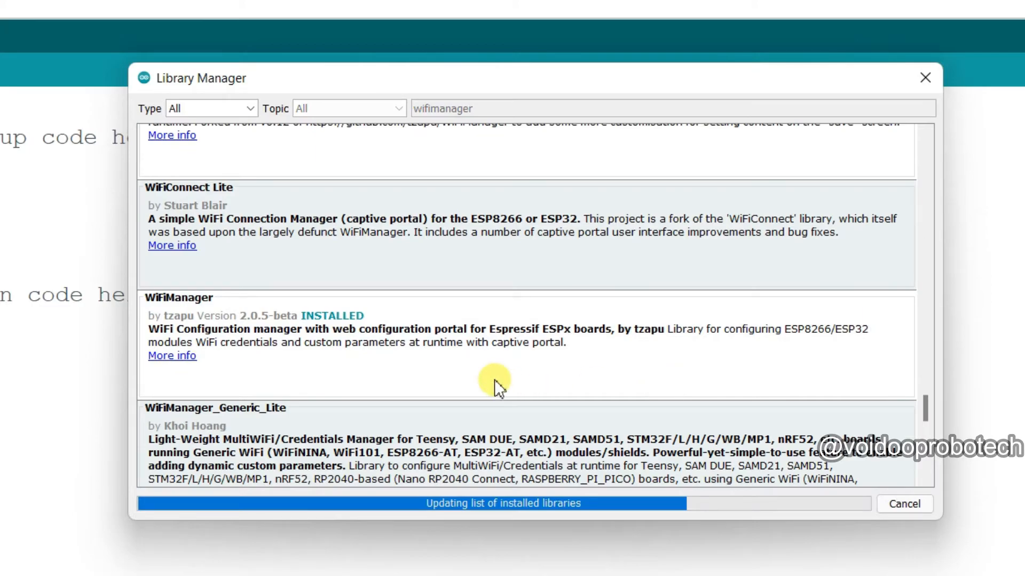
scroll(down, 3)
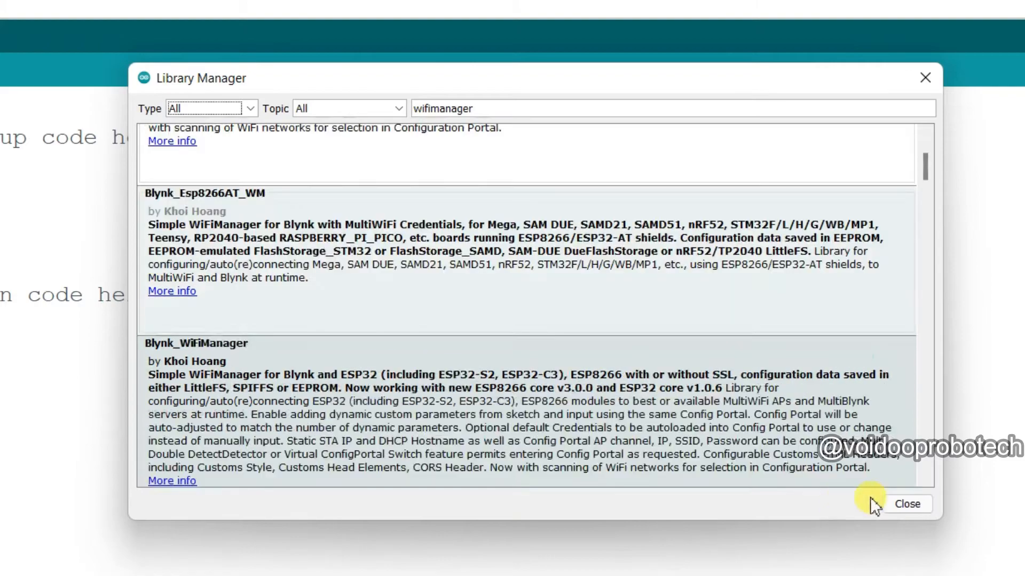
click(906, 504)
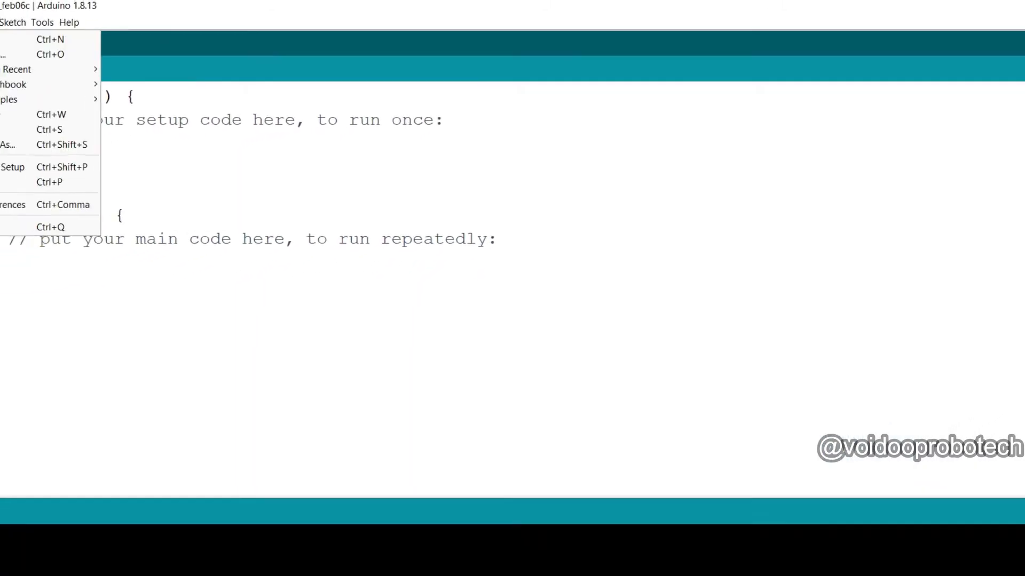
mouse_move(40, 96)
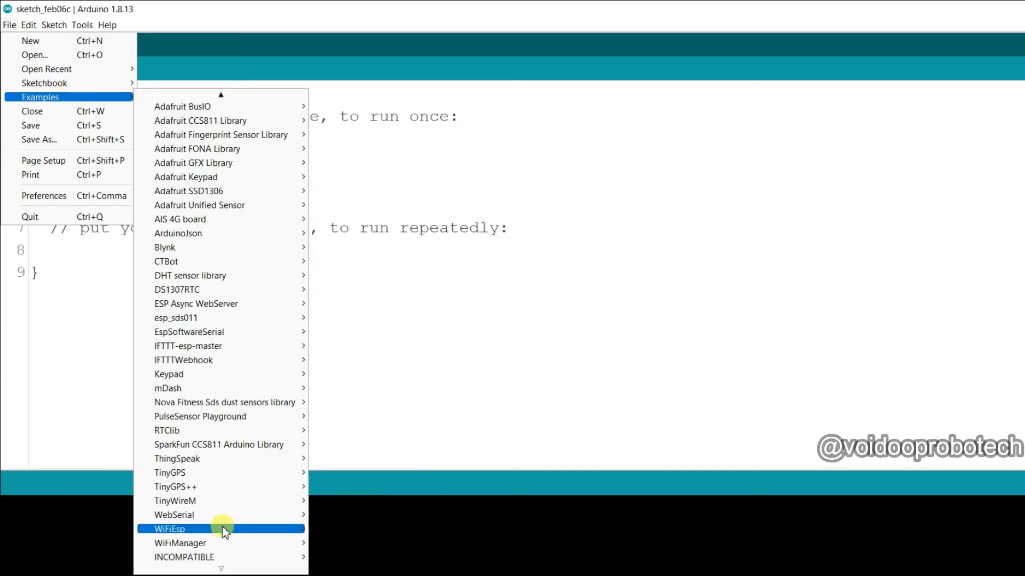
mouse_move(189, 543)
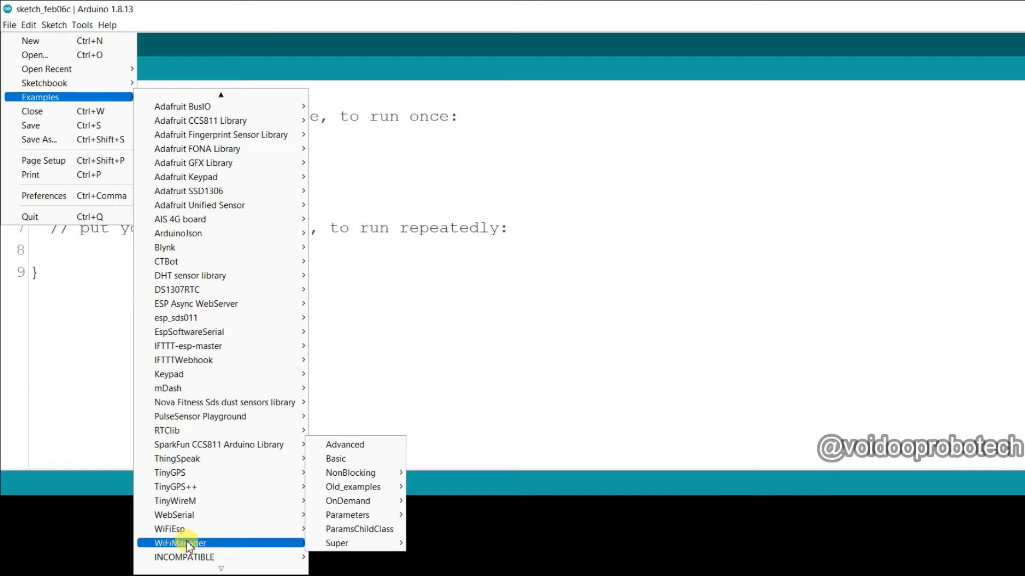
mouse_move(335, 543)
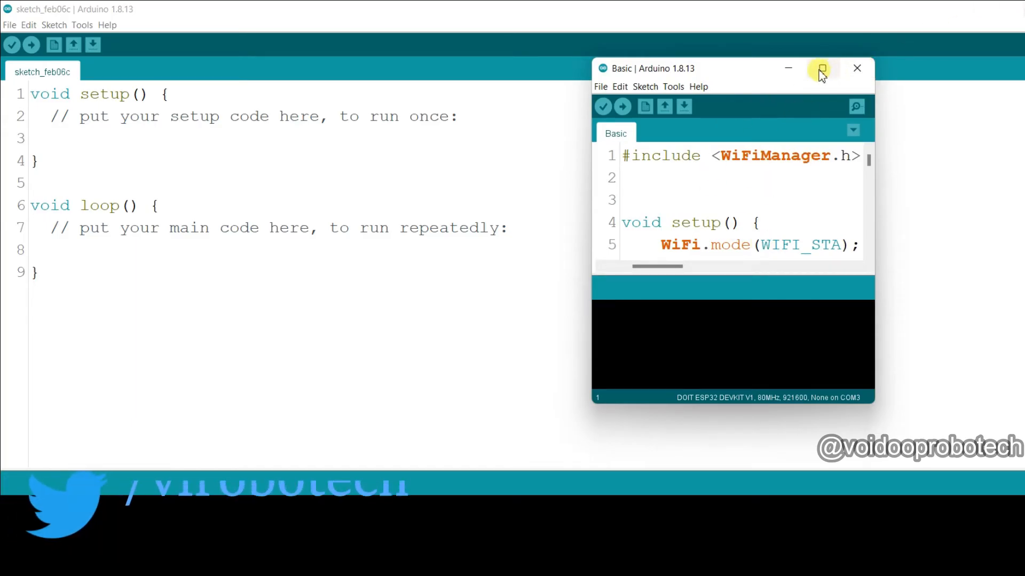
Maximize the WiFiManager Basic example window to full screen.
click(821, 69)
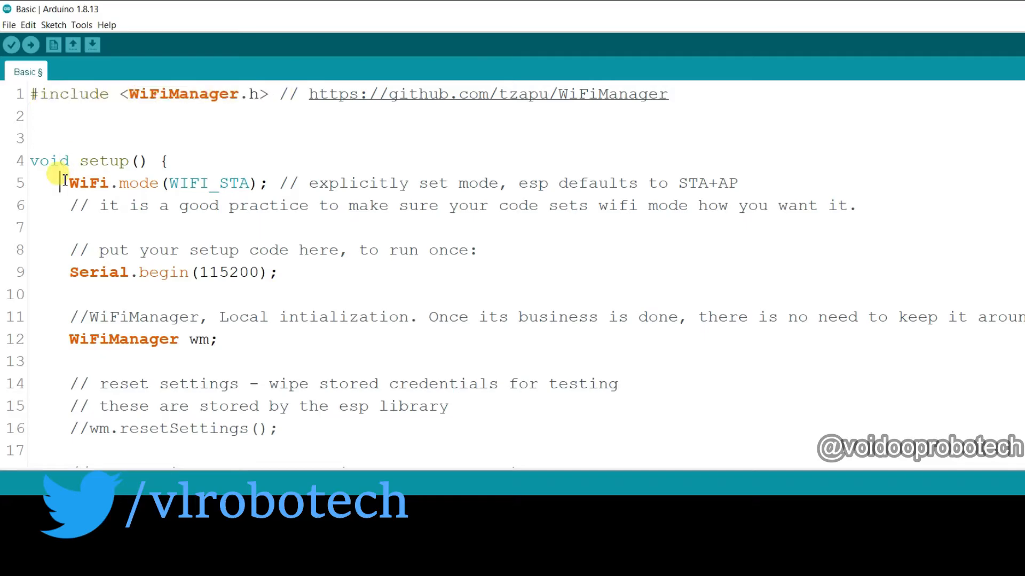
drag(69, 184, 254, 183)
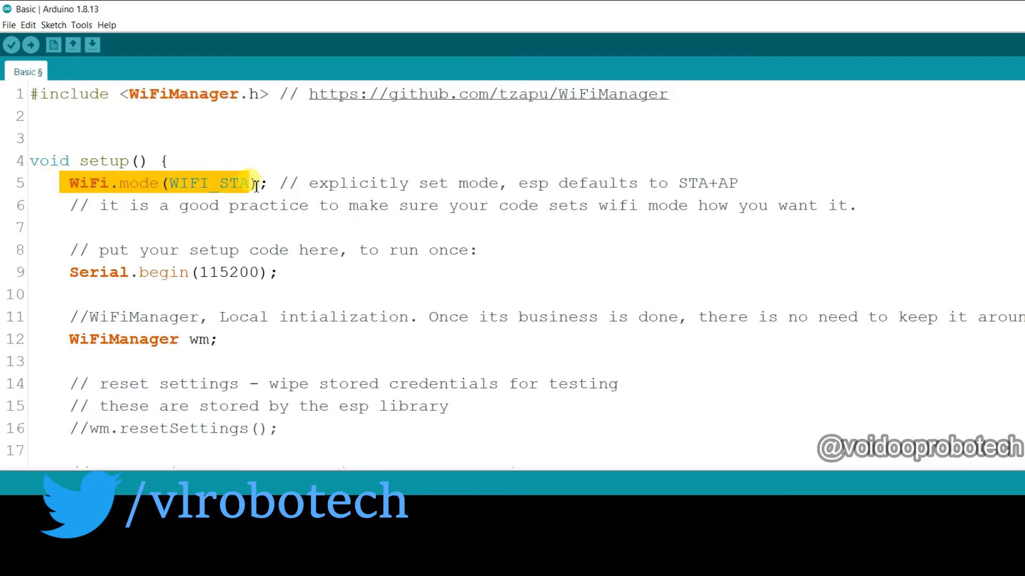
scroll(down, 3)
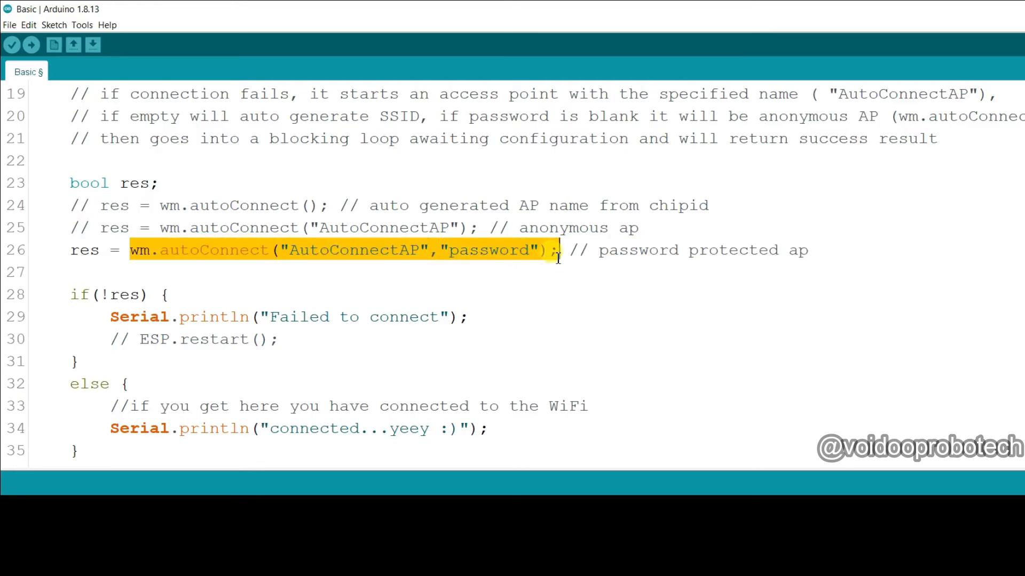
click(317, 251)
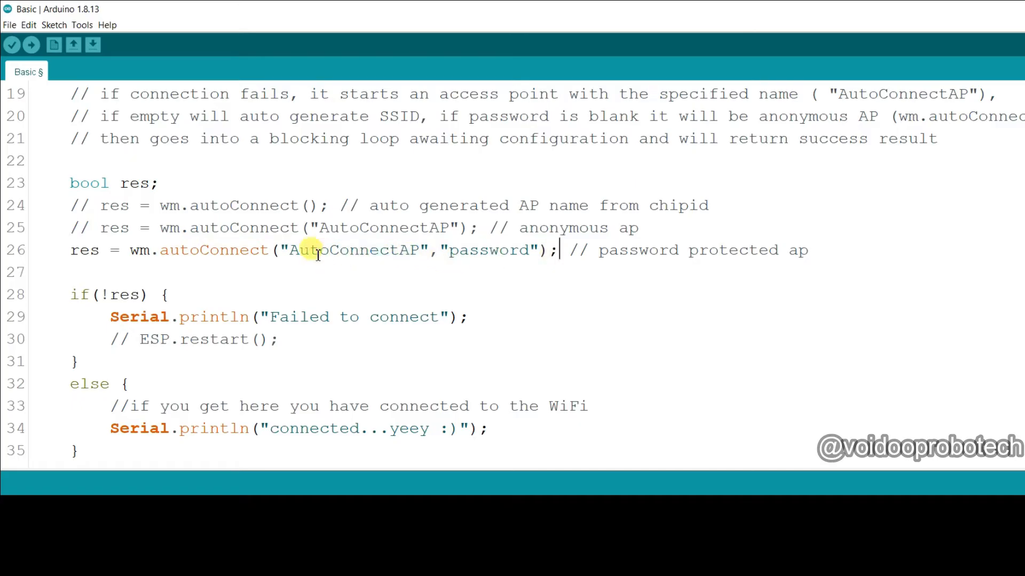
double_click(352, 251)
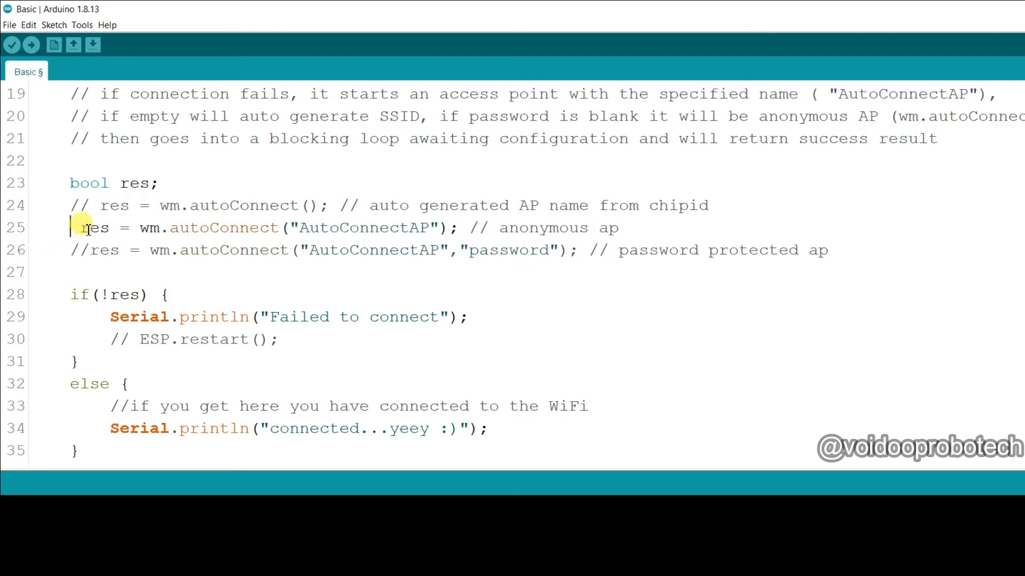
mouse_move(228, 219)
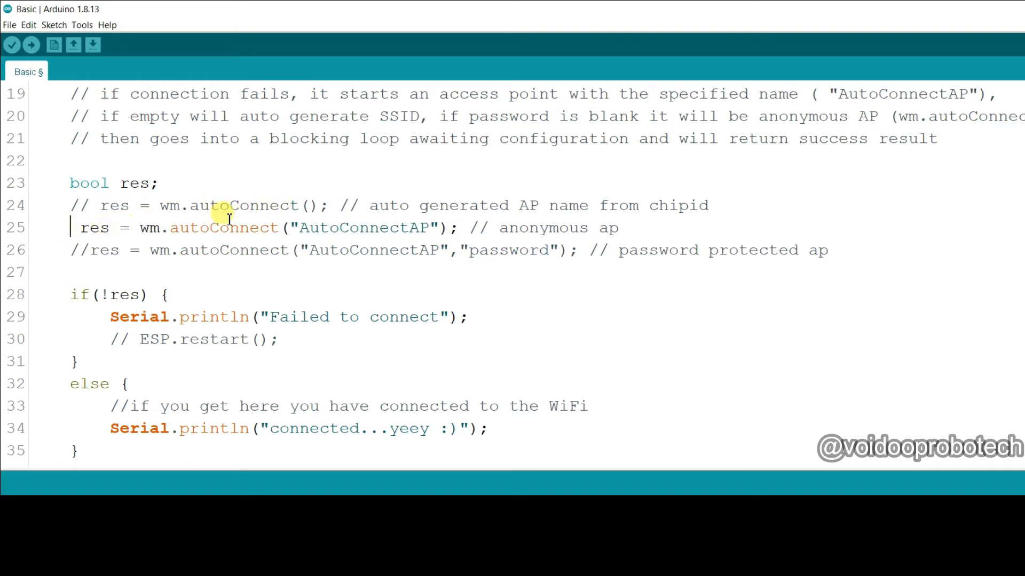
mouse_move(282, 228)
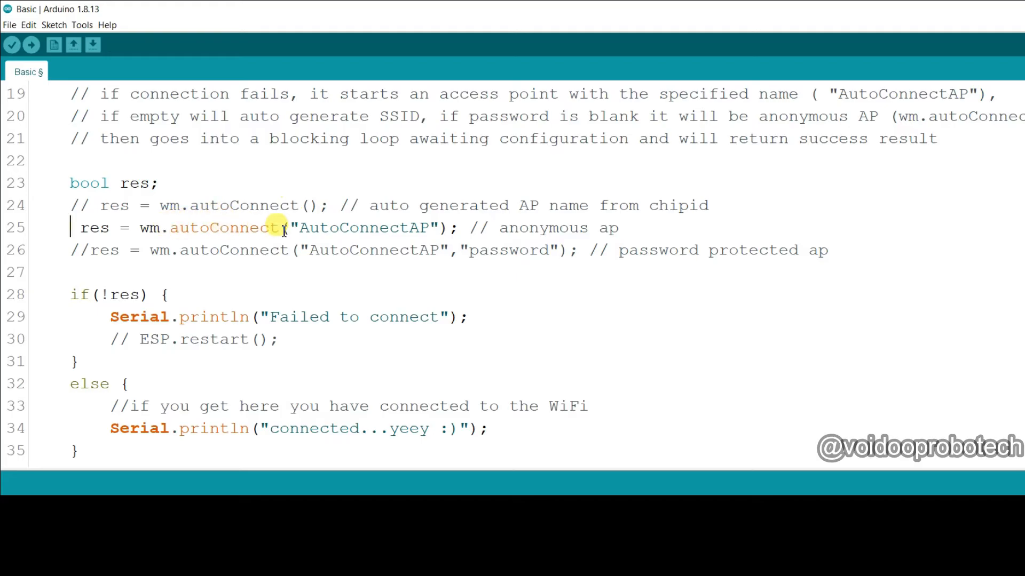
double_click(364, 228)
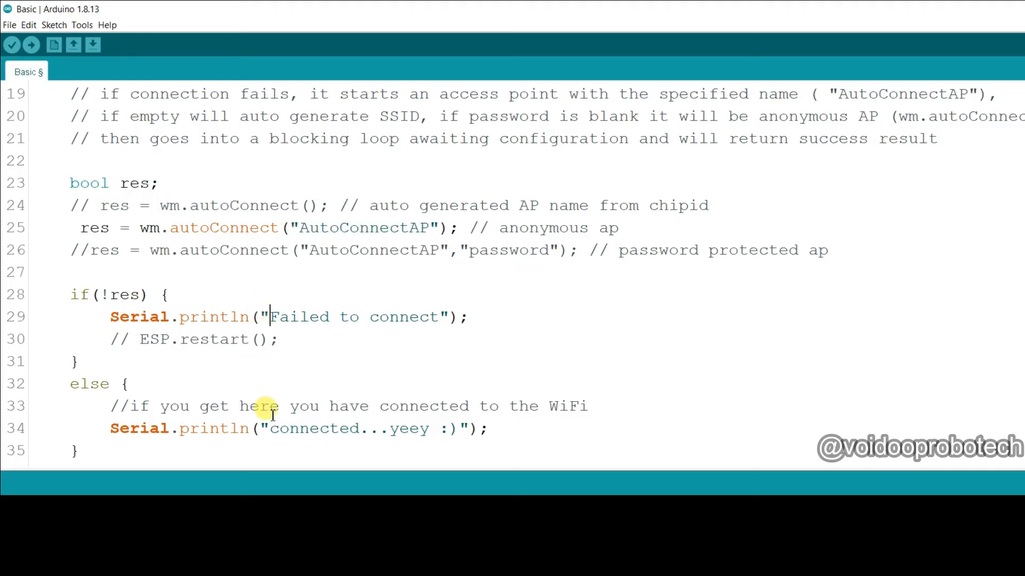
drag(248, 406, 409, 428)
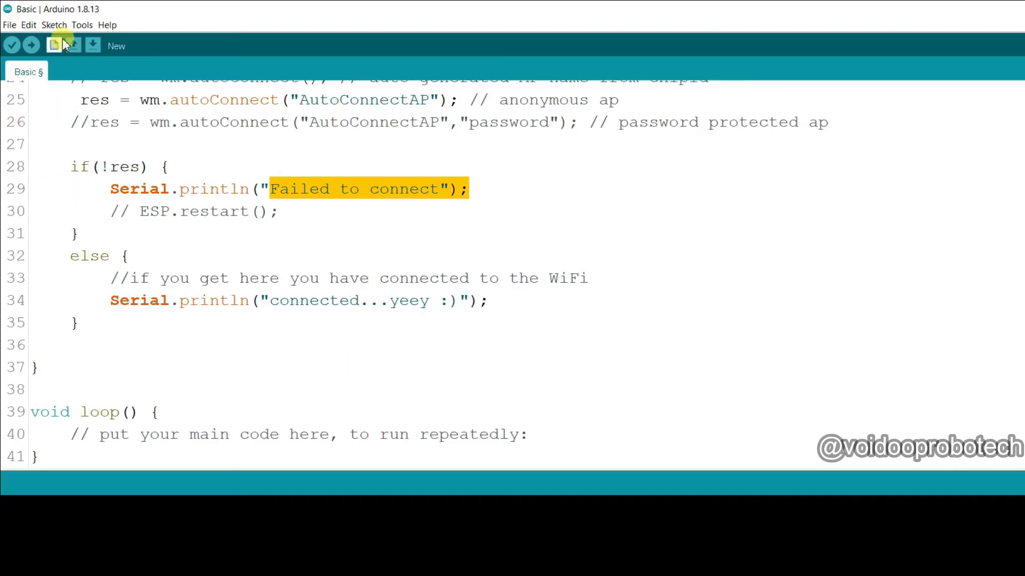
Confirm board DOIT ESP32 DEVKIT V1 on COM3 and upload the Basic sketch.
click(81, 25)
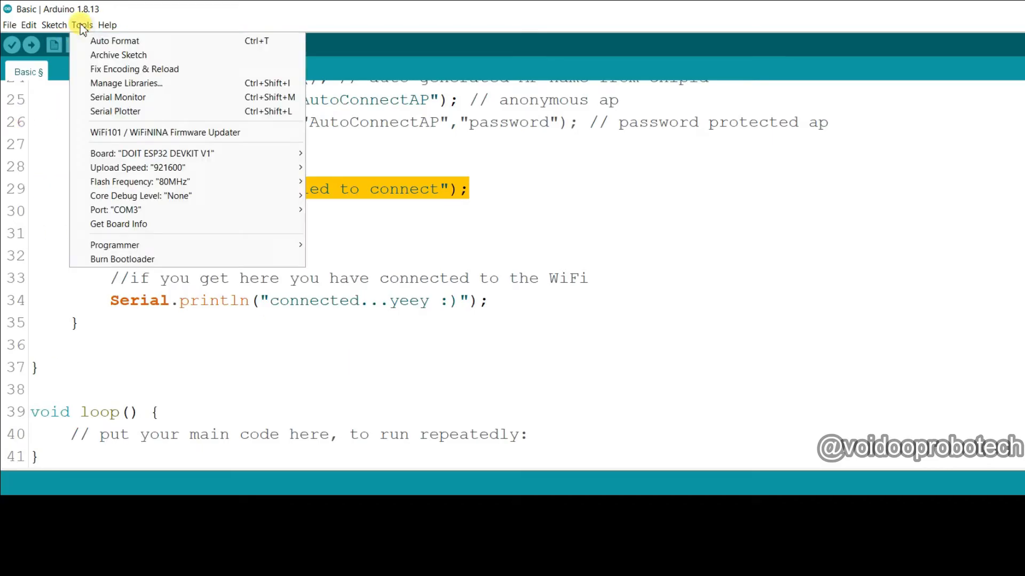
click(151, 153)
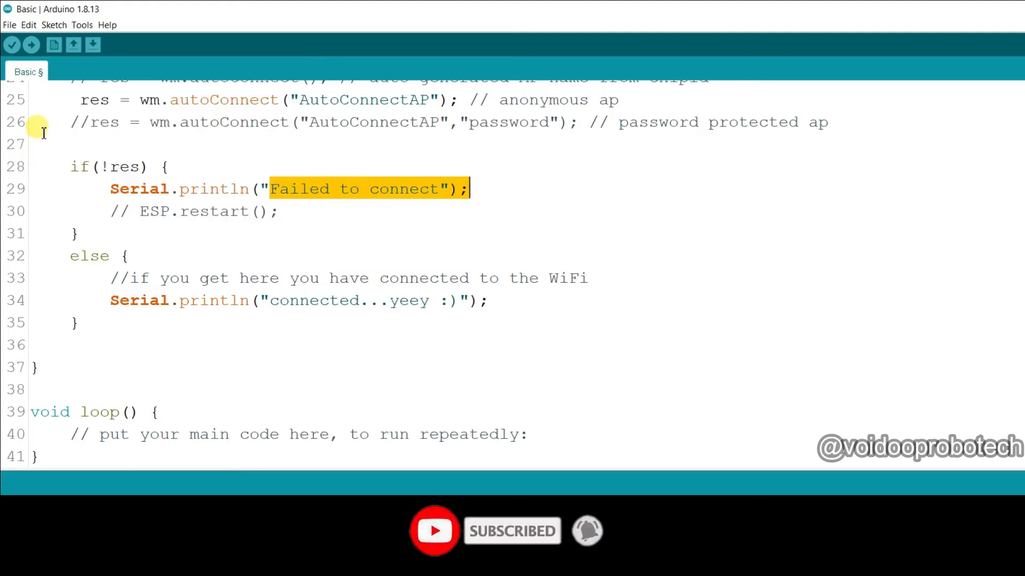
click(31, 43)
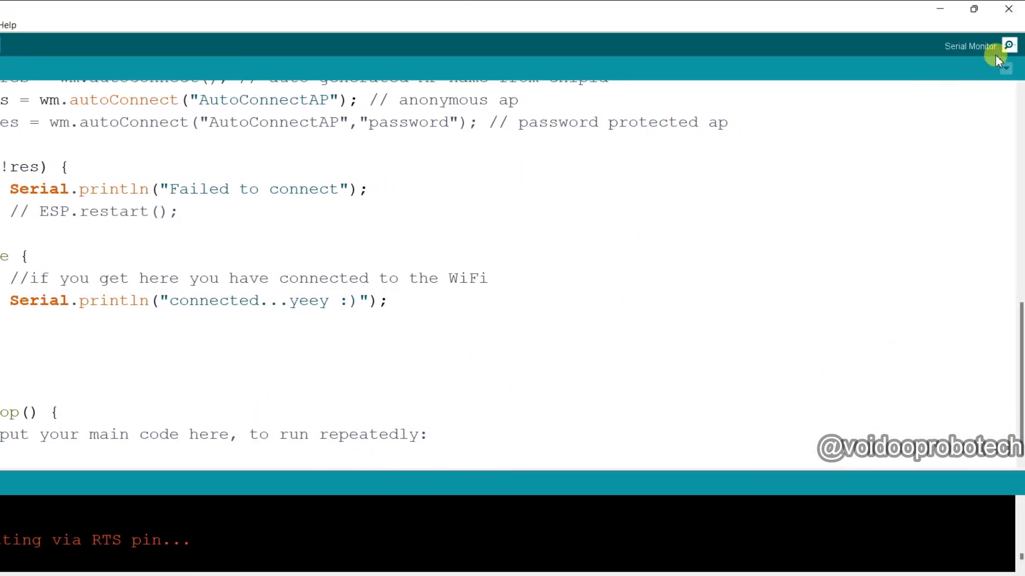
Open the Serial Monitor and select the 'Disabling STA' line in the AutoConnectAP boot log.
click(971, 46)
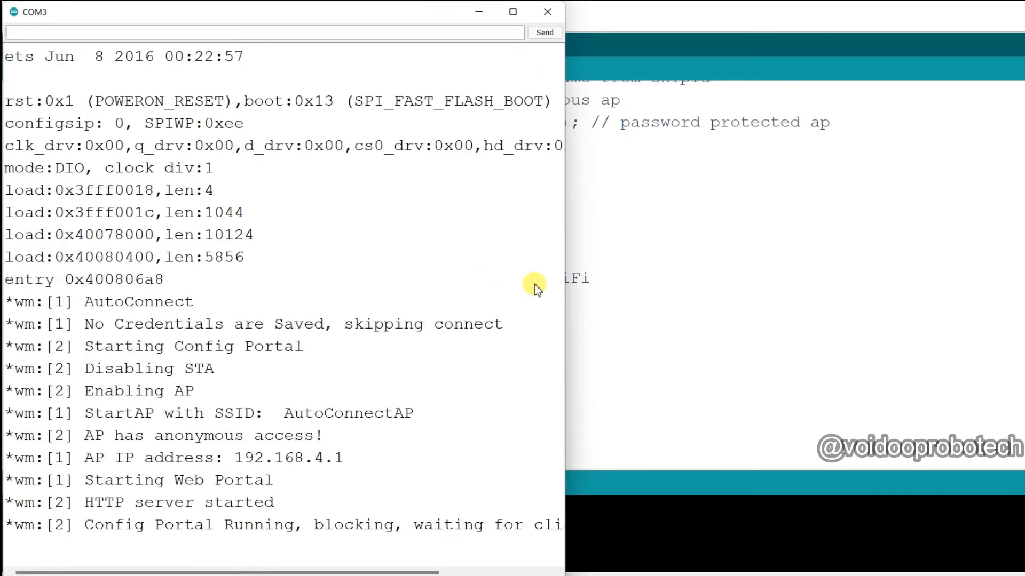
mouse_move(111, 425)
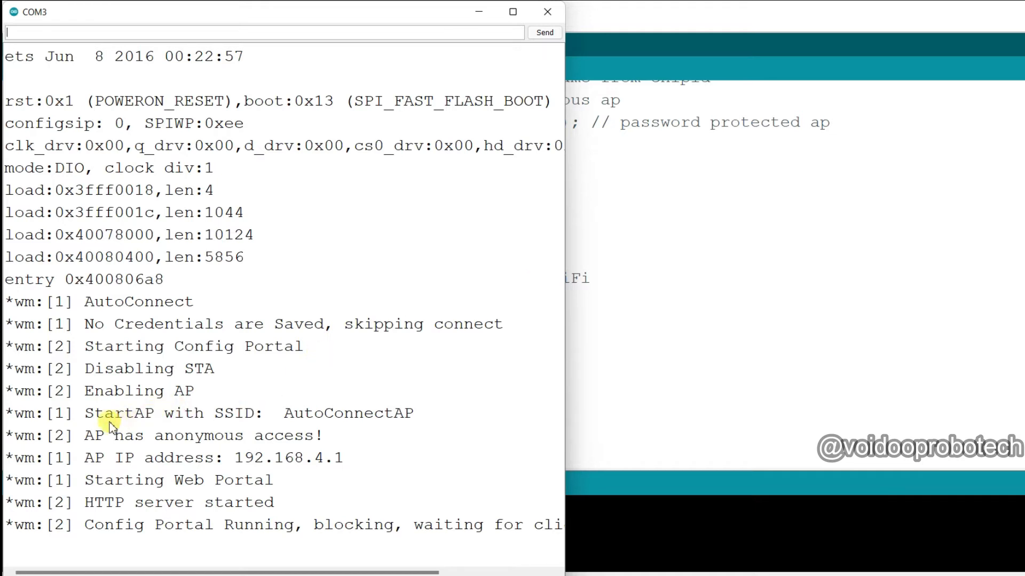
mouse_move(82, 425)
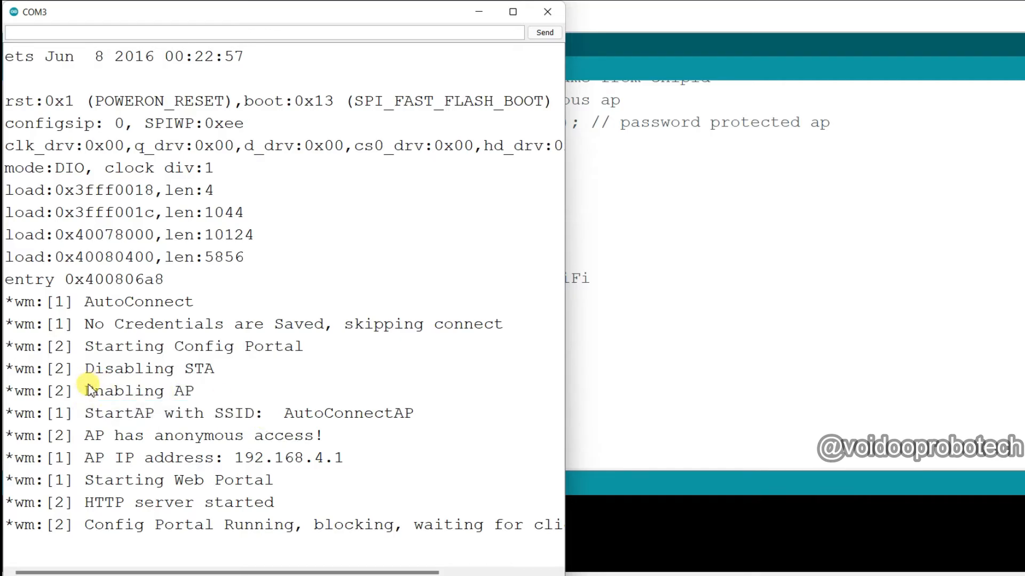
double_click(118, 369)
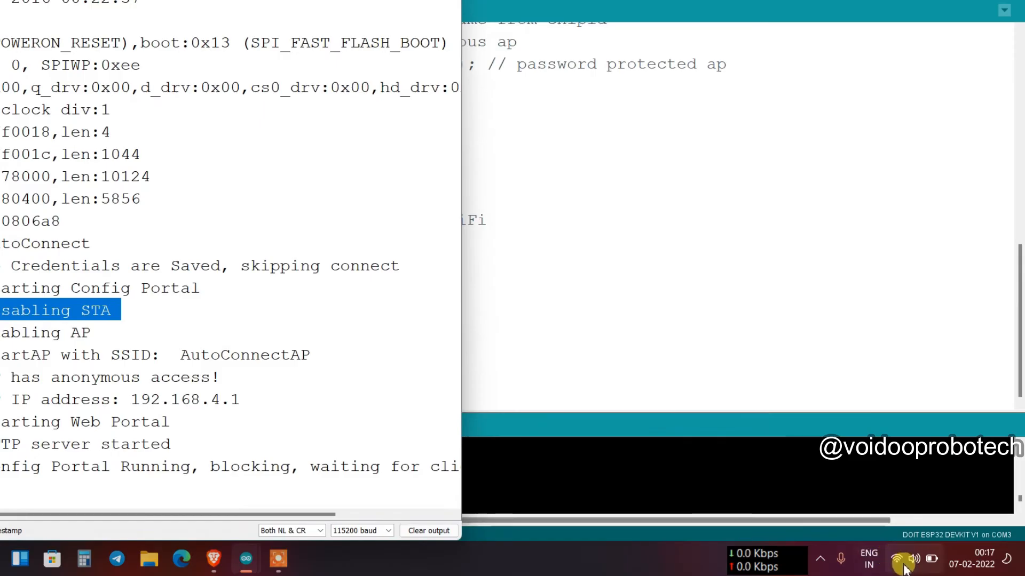
Connect the laptop to the open AutoConnectAP network from the taskbar Wi-Fi list.
click(906, 560)
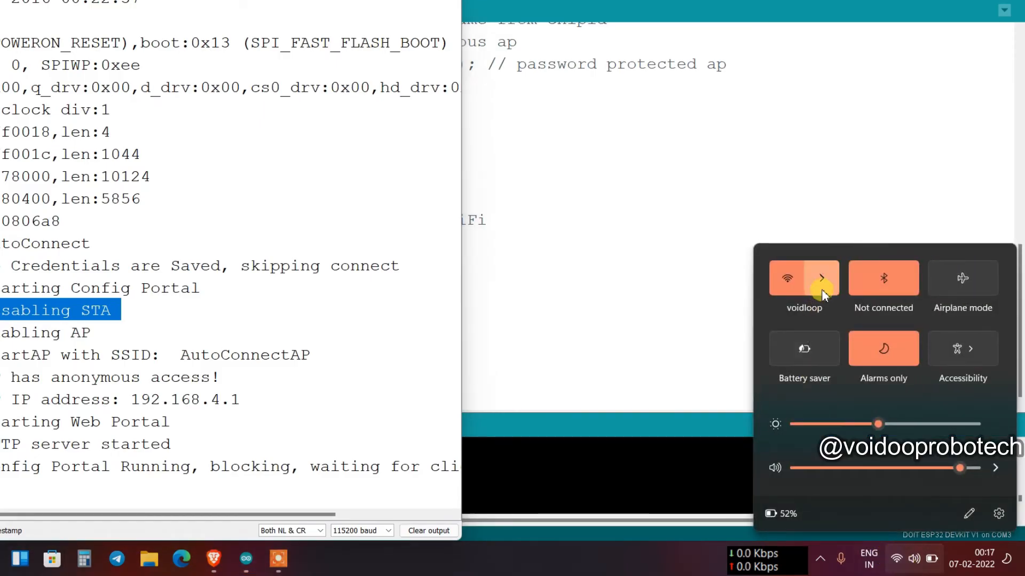
click(821, 278)
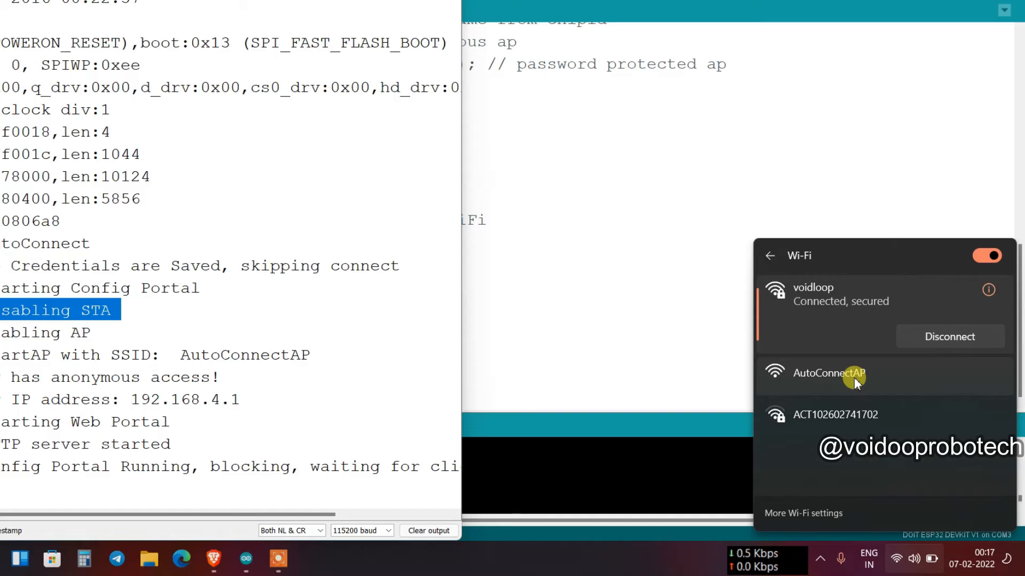
click(827, 373)
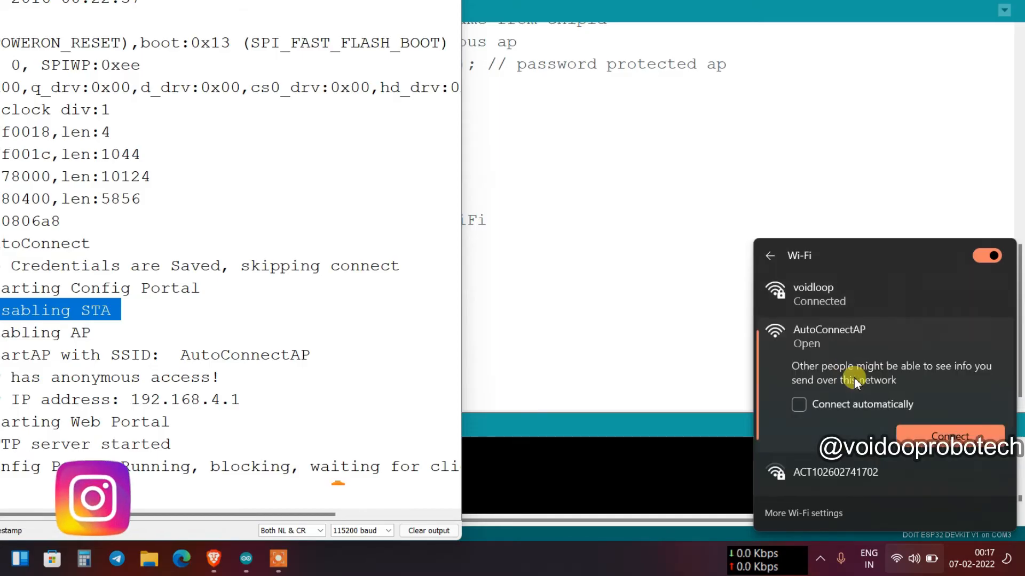
click(950, 436)
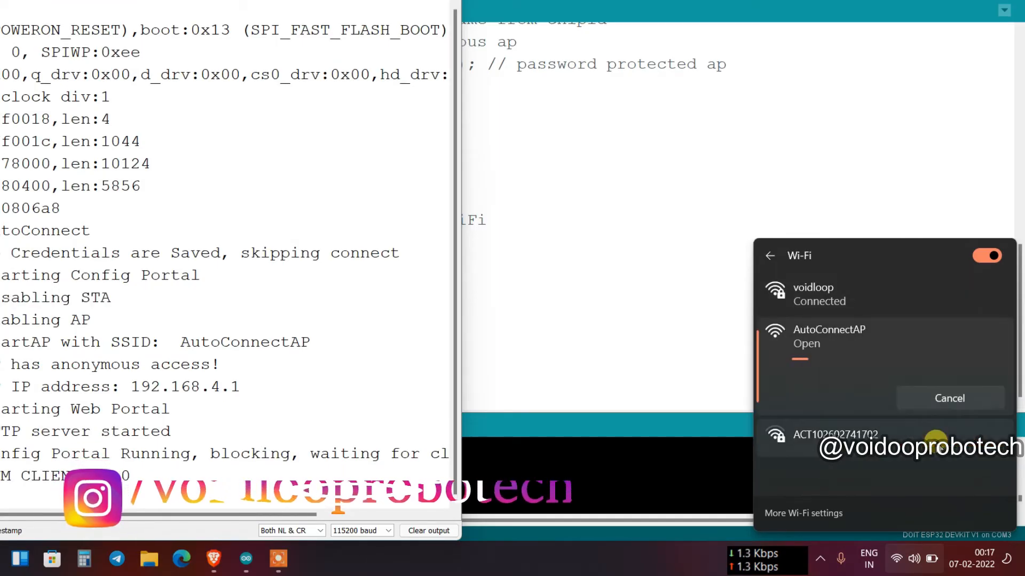
click(827, 329)
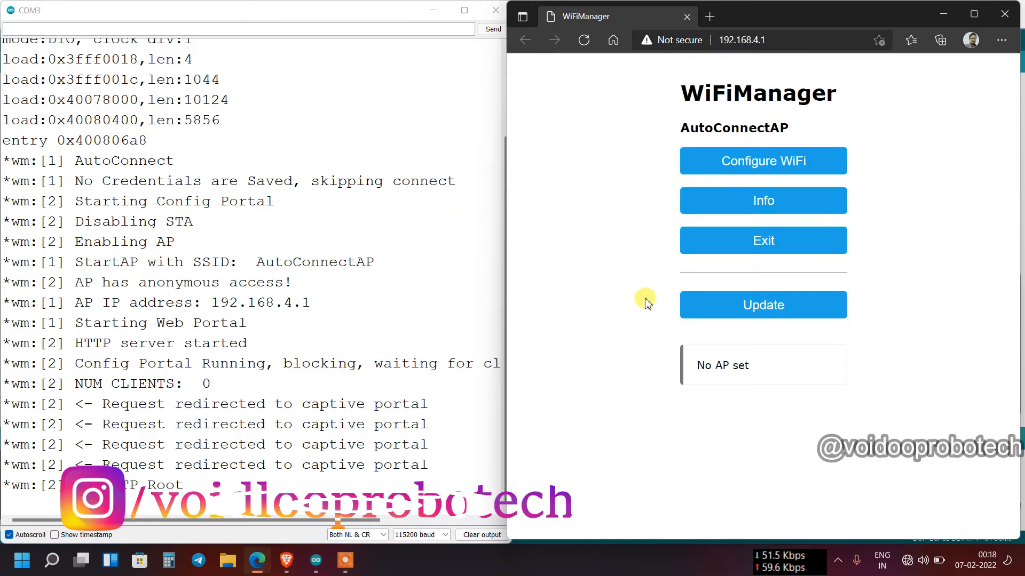
mouse_move(693, 239)
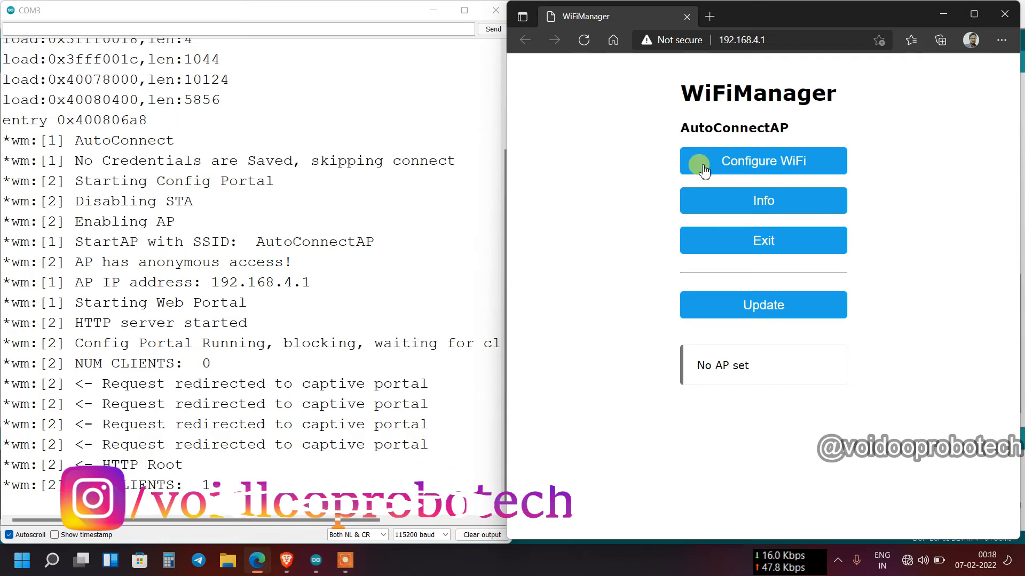
mouse_move(800, 166)
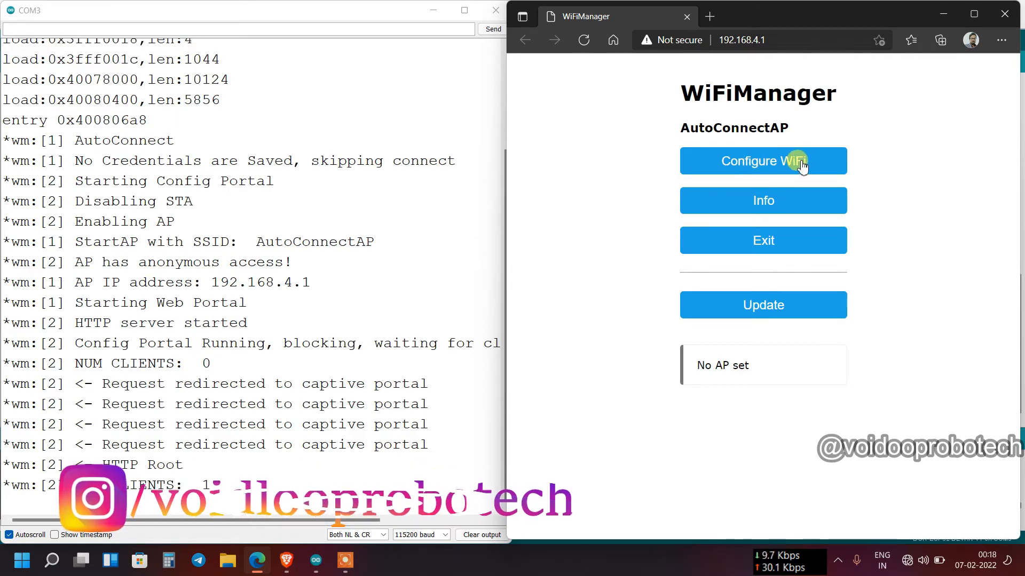
mouse_move(719, 201)
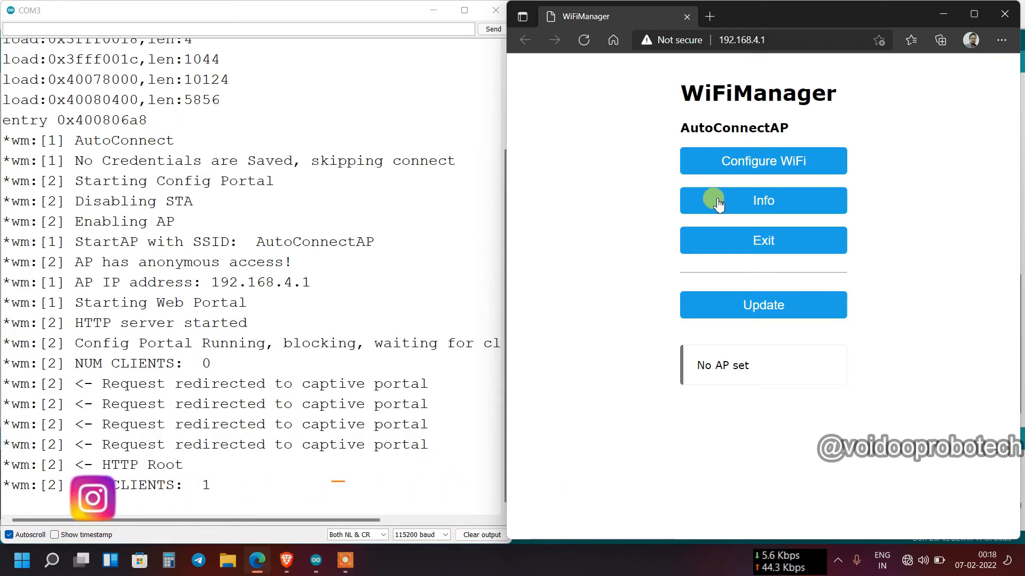
mouse_move(788, 337)
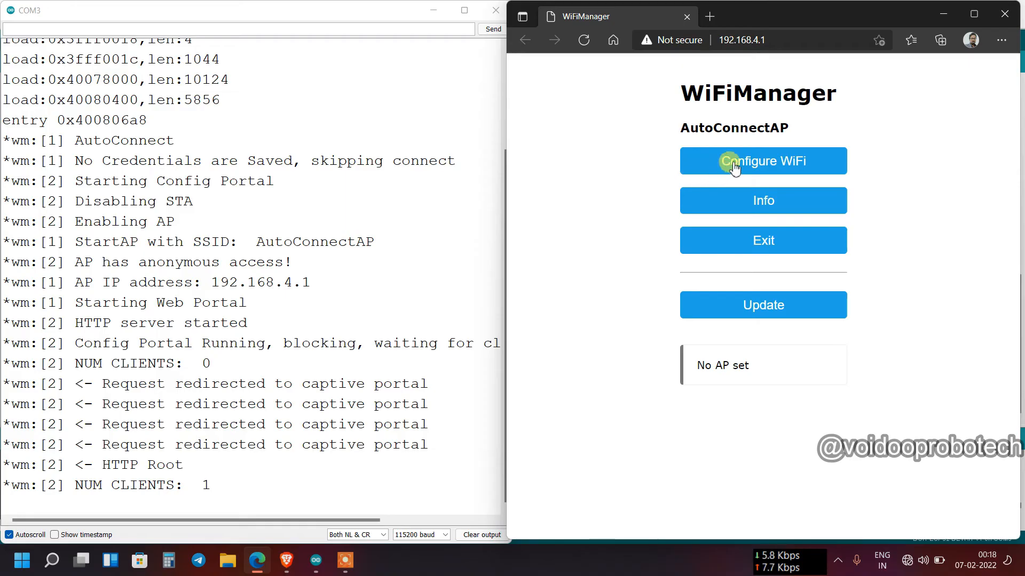
Choose Configure WiFi on the 192.168.4.1 WiFiManager page to start a network scan.
click(763, 161)
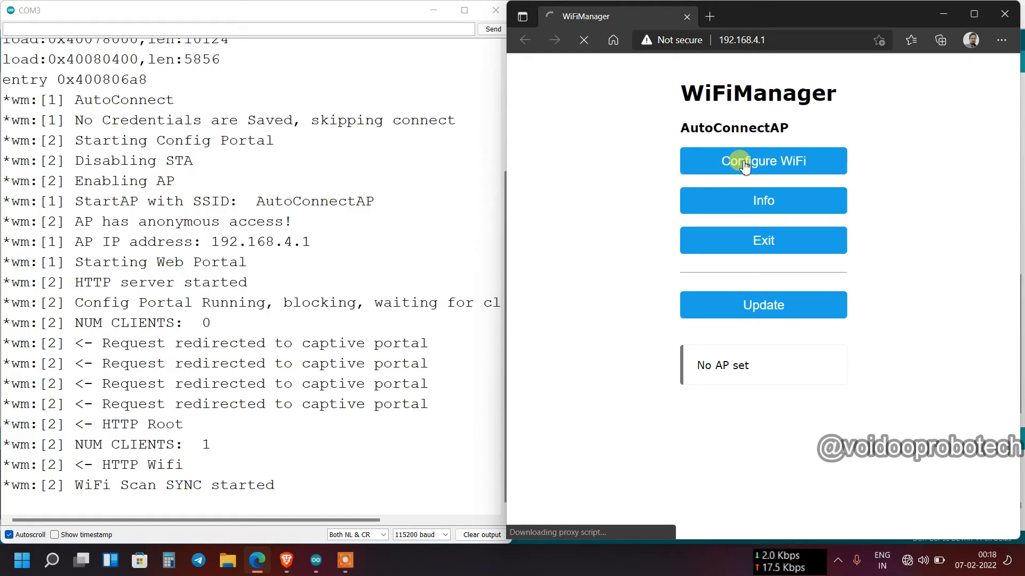
mouse_move(612, 162)
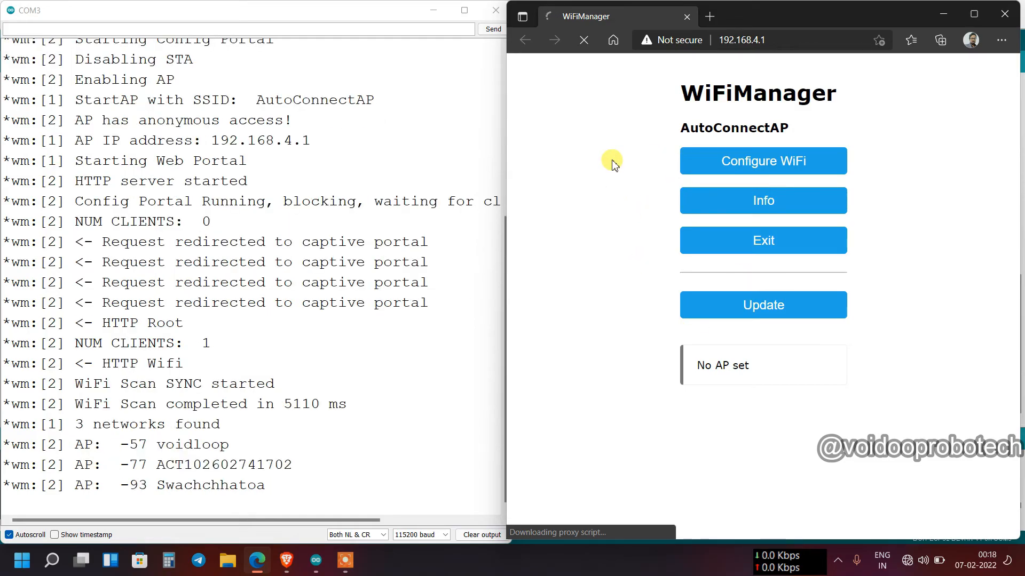
Retry Configure WiFi, reload the page, and recheck the AutoConnectAP connection in quick settings.
click(762, 161)
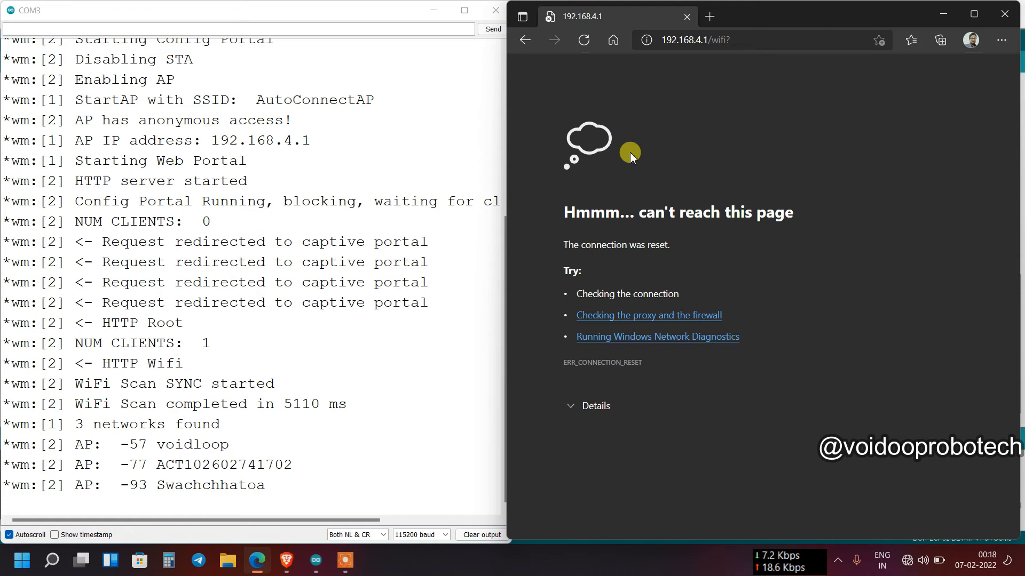
mouse_move(768, 276)
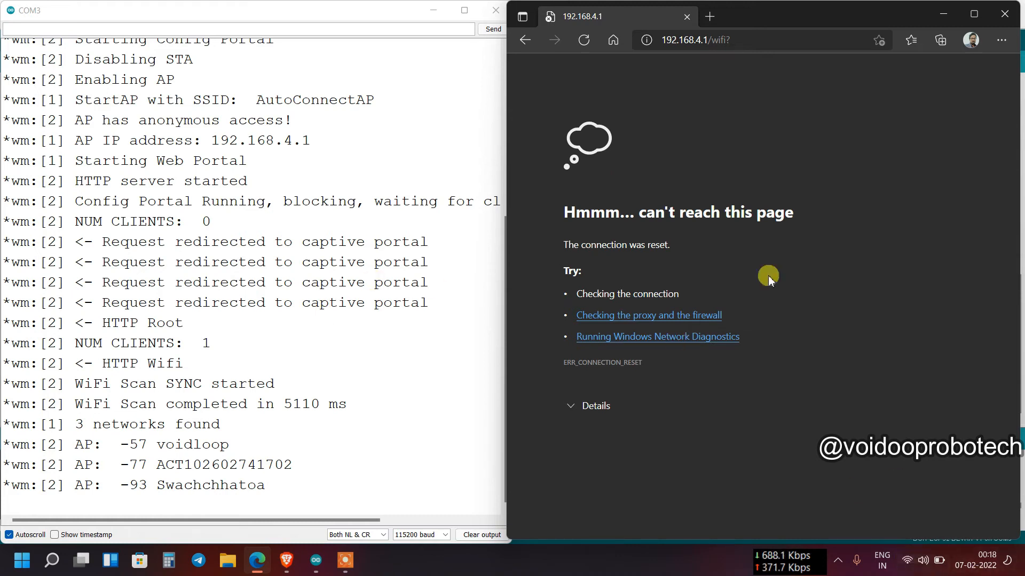
mouse_move(583, 40)
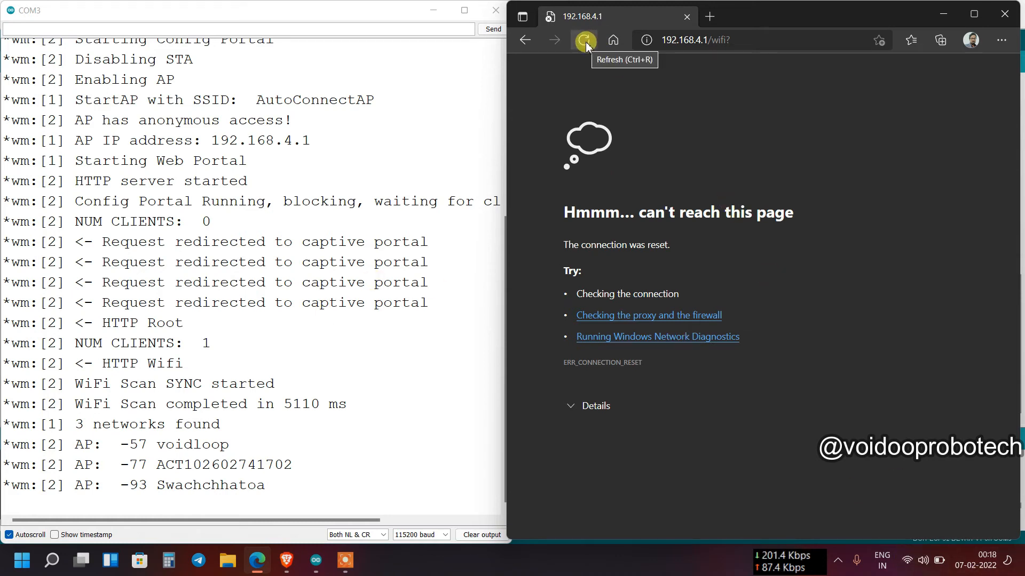
click(583, 40)
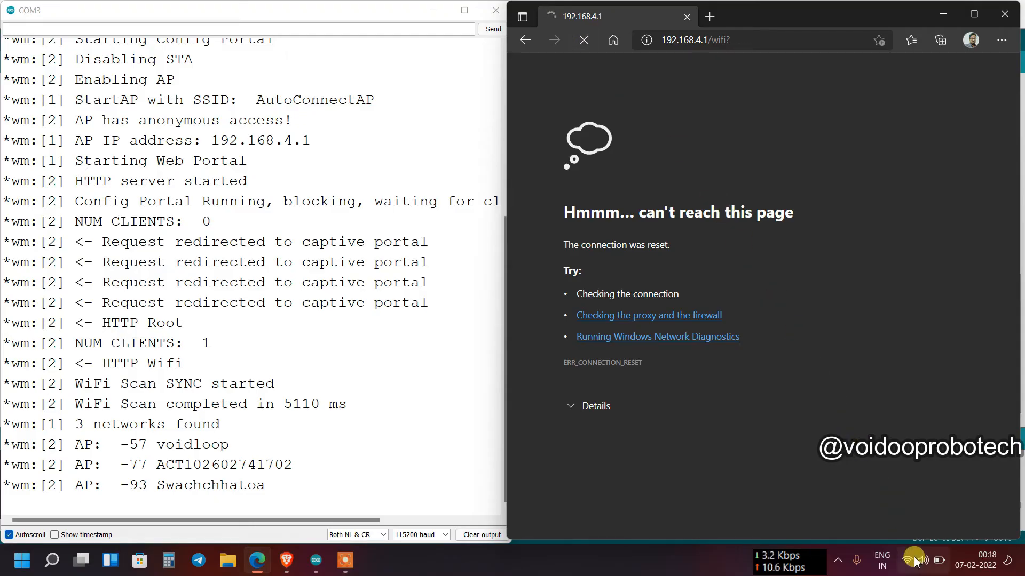
click(912, 561)
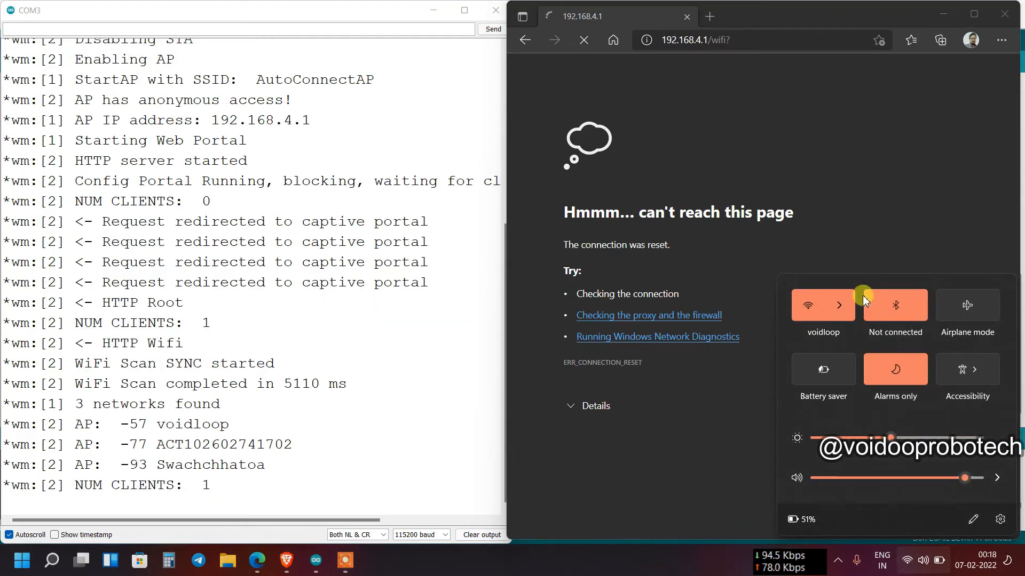
click(839, 306)
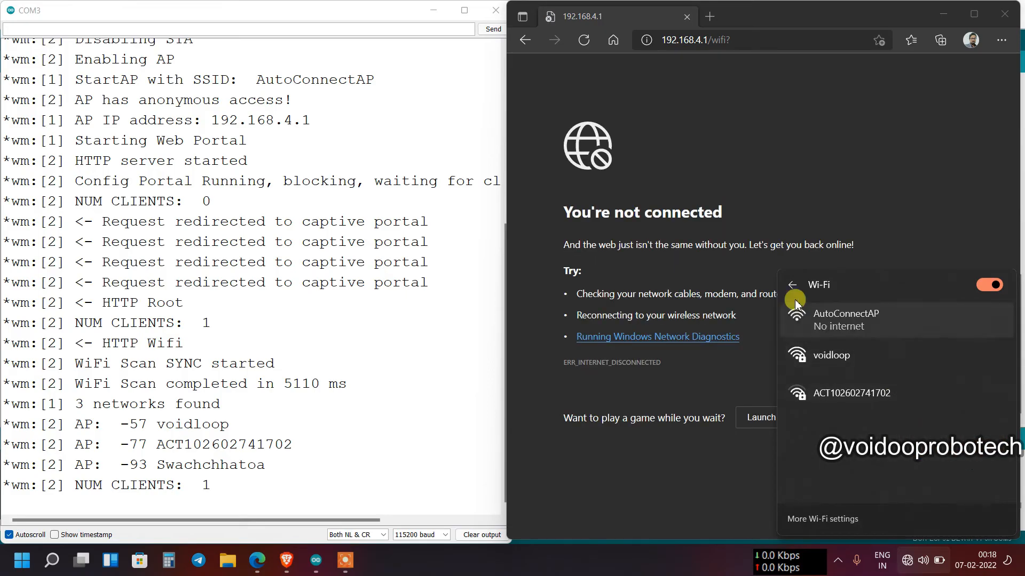
click(582, 40)
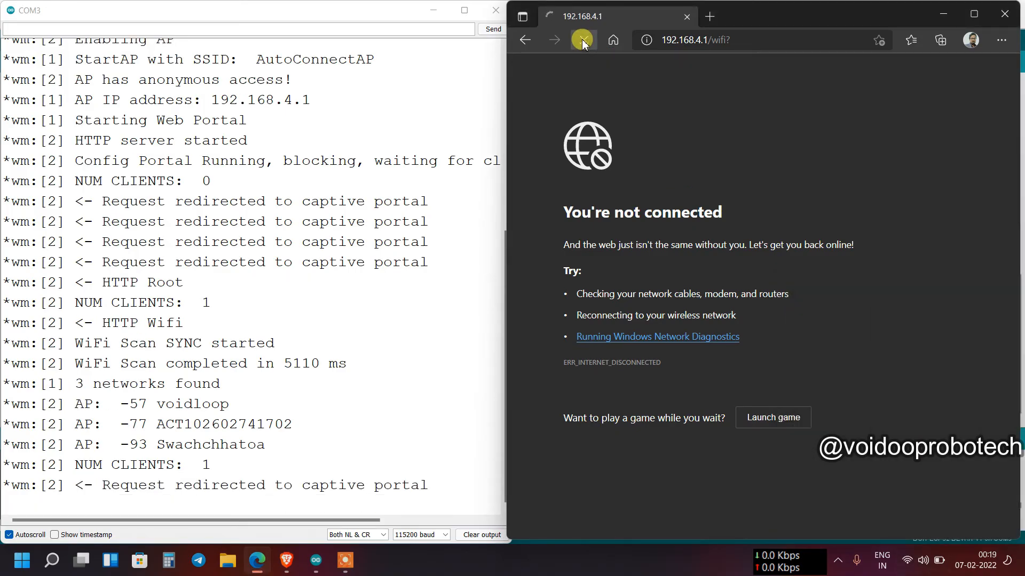
click(582, 39)
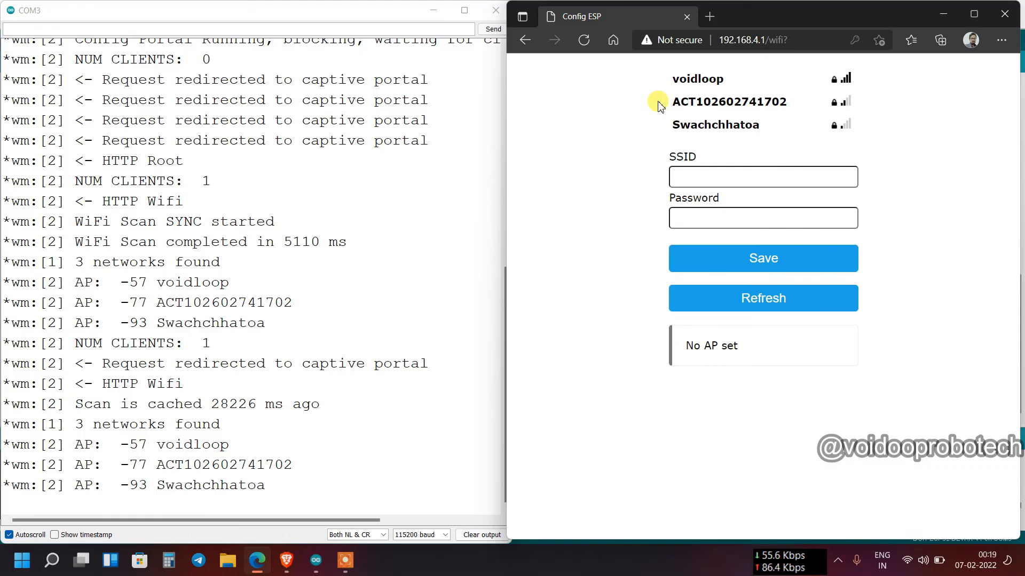
mouse_move(614, 125)
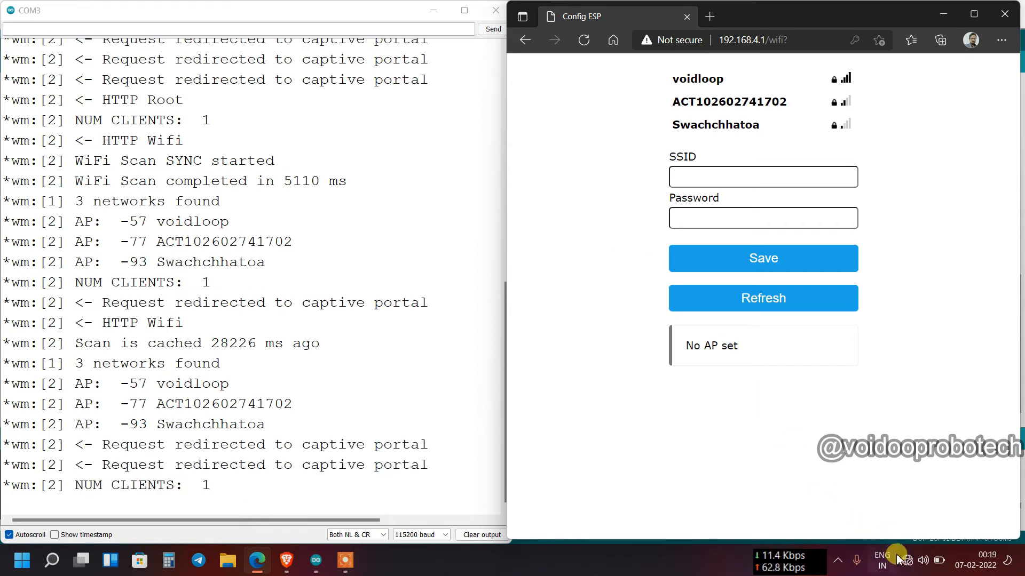
click(922, 560)
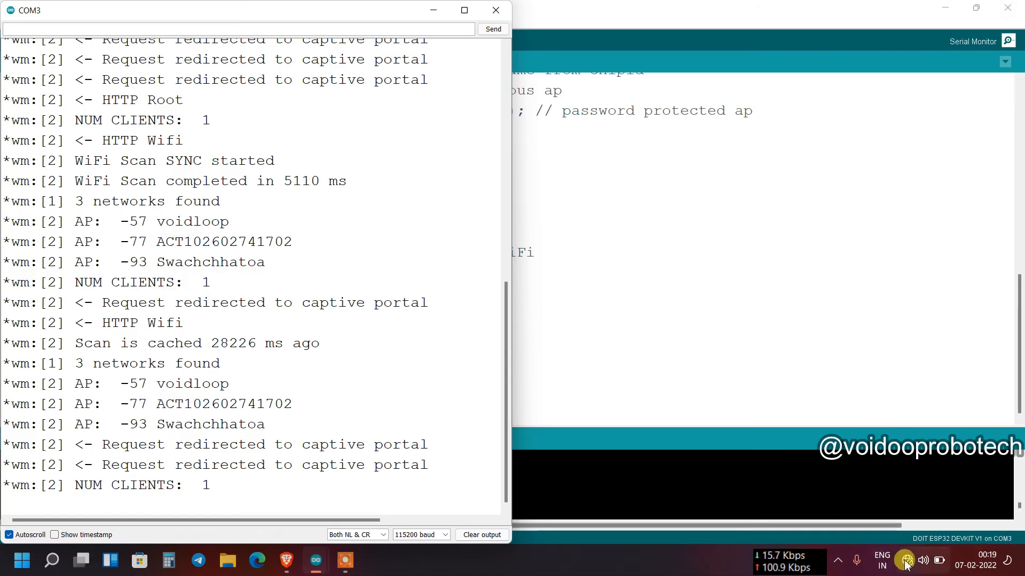
Expand AutoConnectAP in the Wi-Fi list and choose 'Open browser and connect'.
click(905, 560)
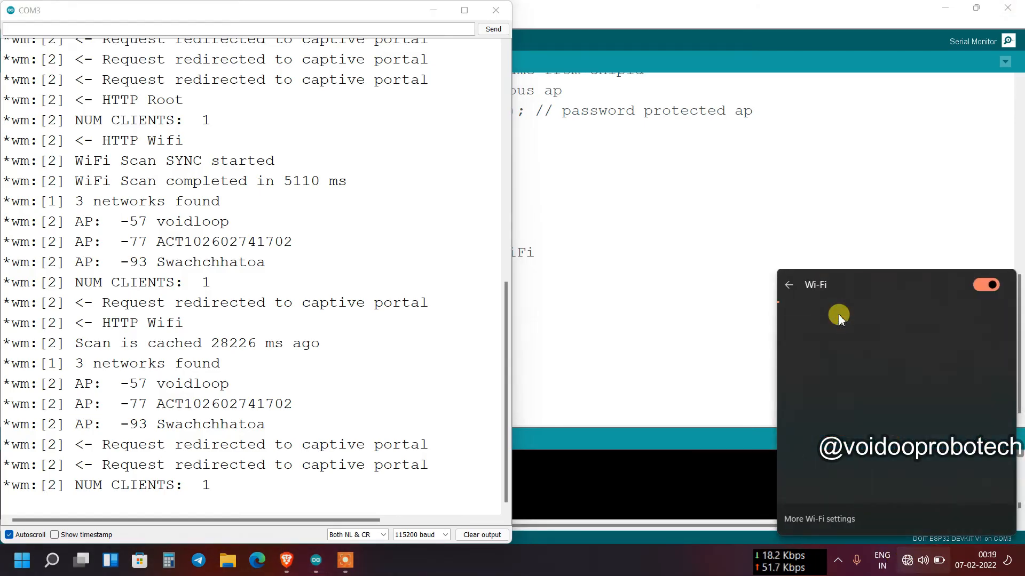
click(838, 314)
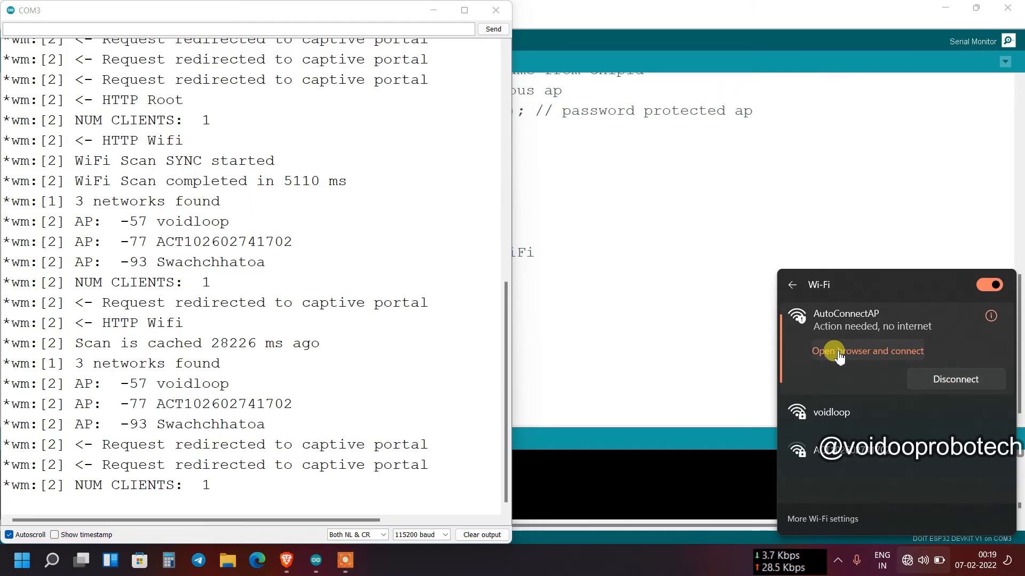
click(868, 351)
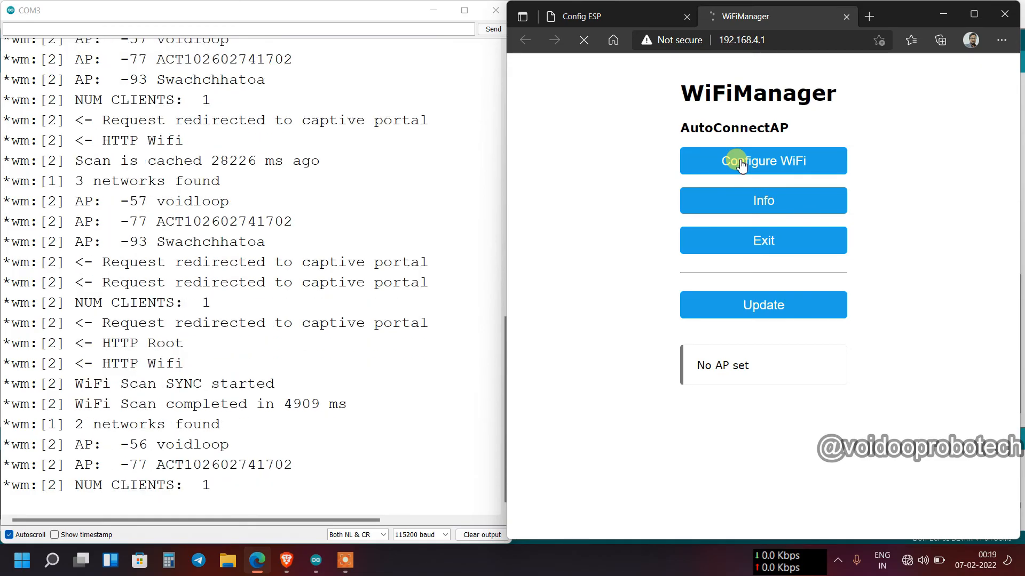
Pick the voidloop network, enter its password, and save the credentials to the ESP.
click(762, 160)
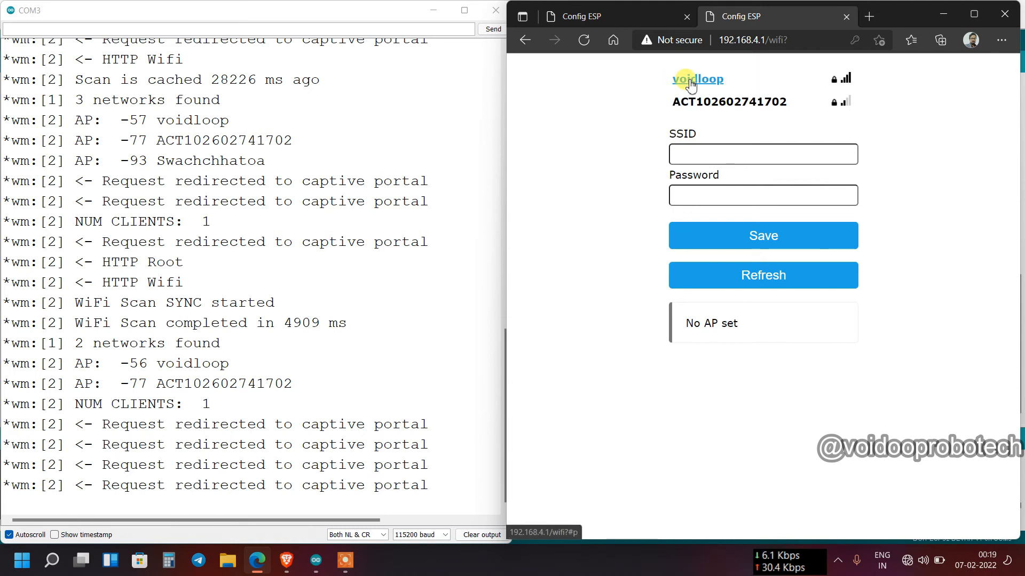
click(696, 78)
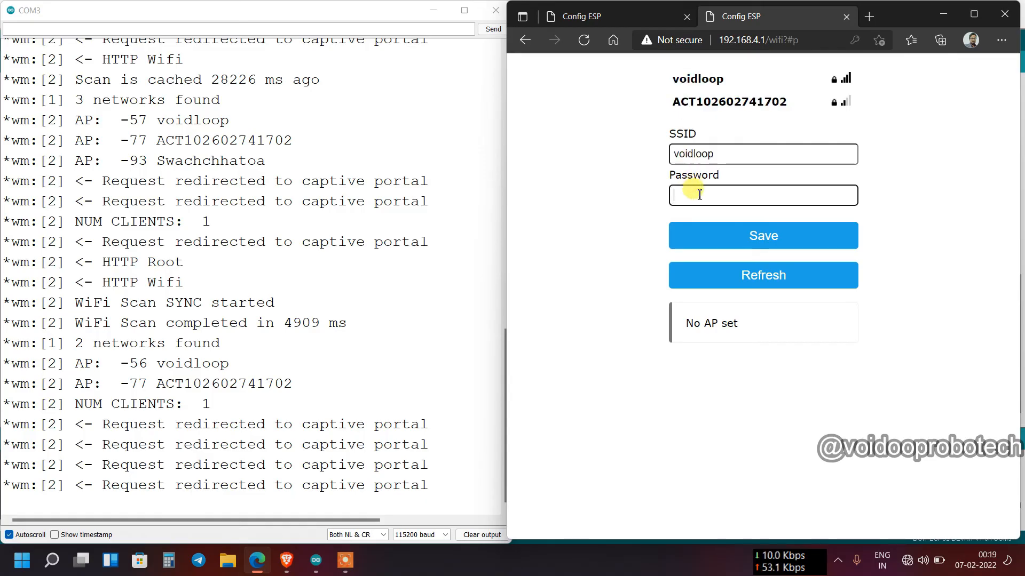
text(•)
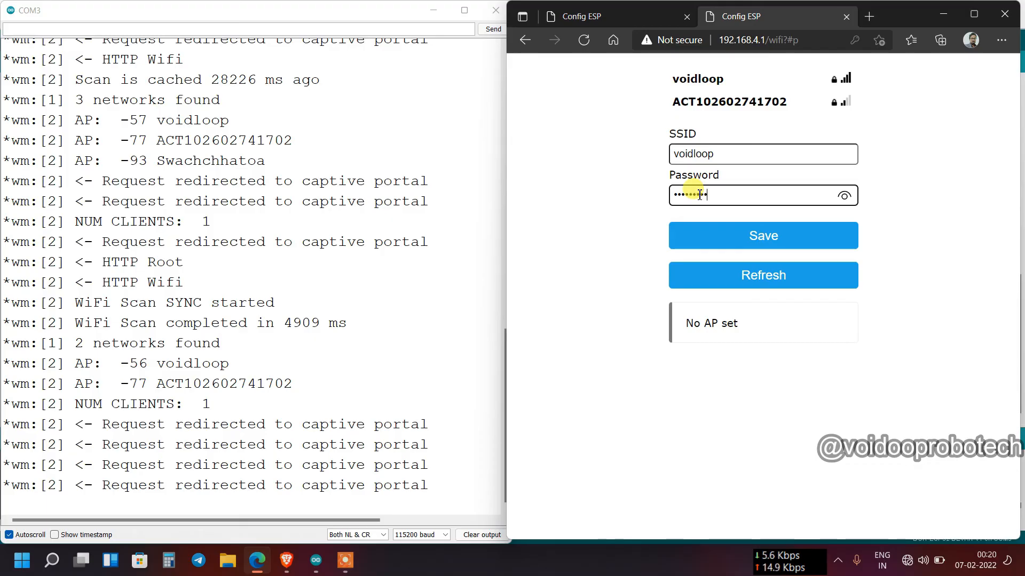
click(762, 236)
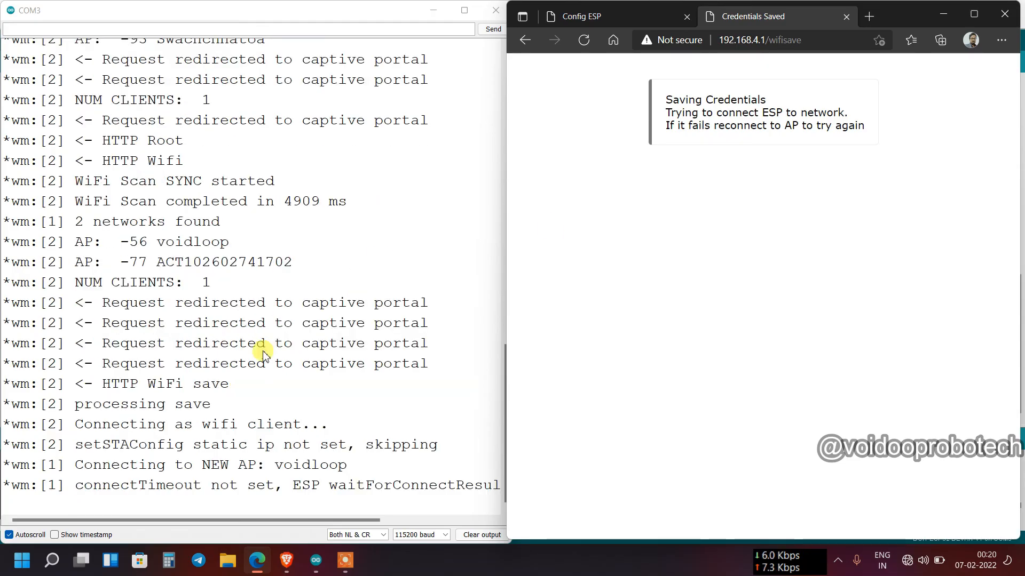
mouse_move(88, 444)
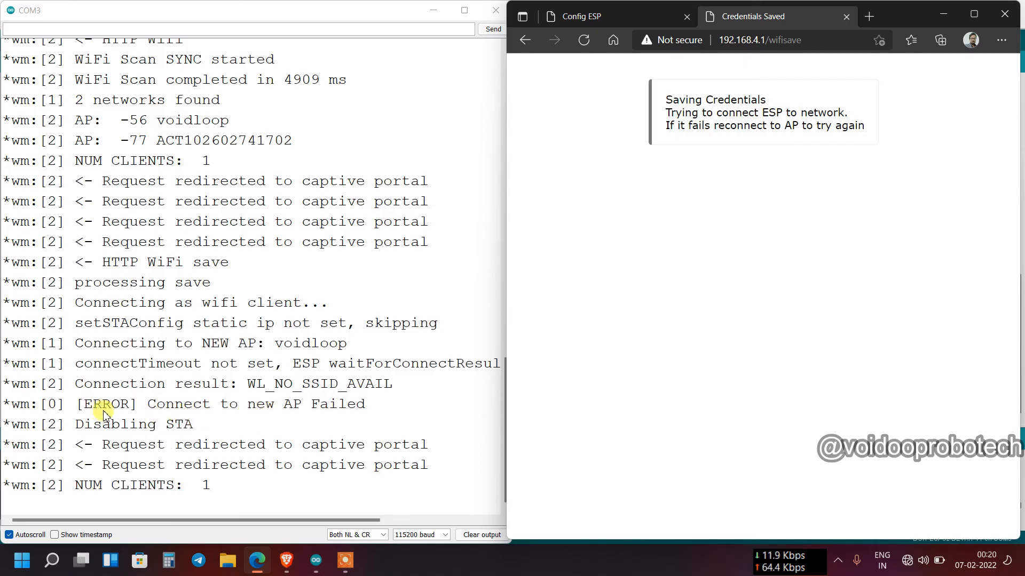
drag(88, 404, 274, 404)
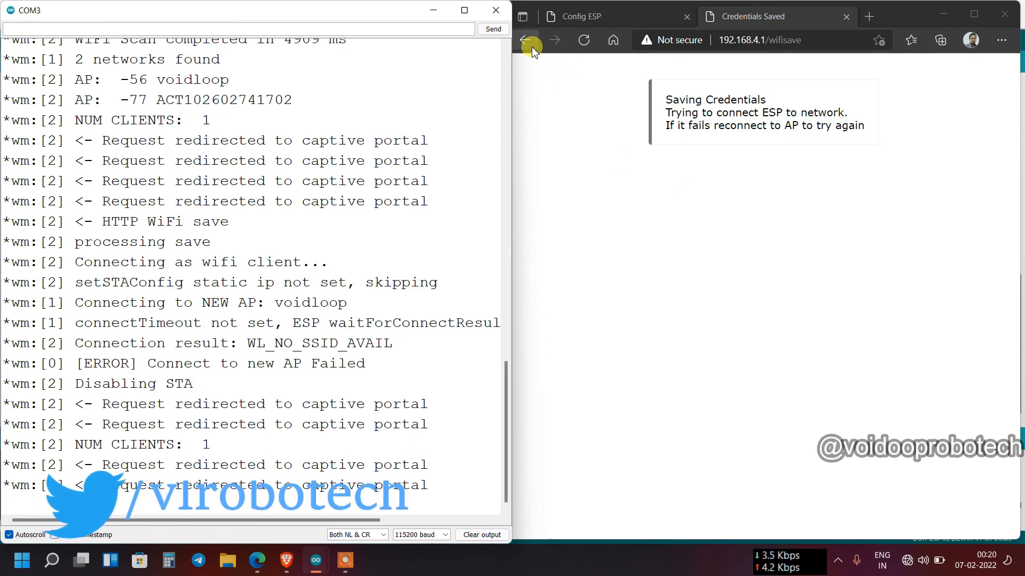
Re-enter the voidloop password in the credentials form and check it by revealing it.
click(525, 40)
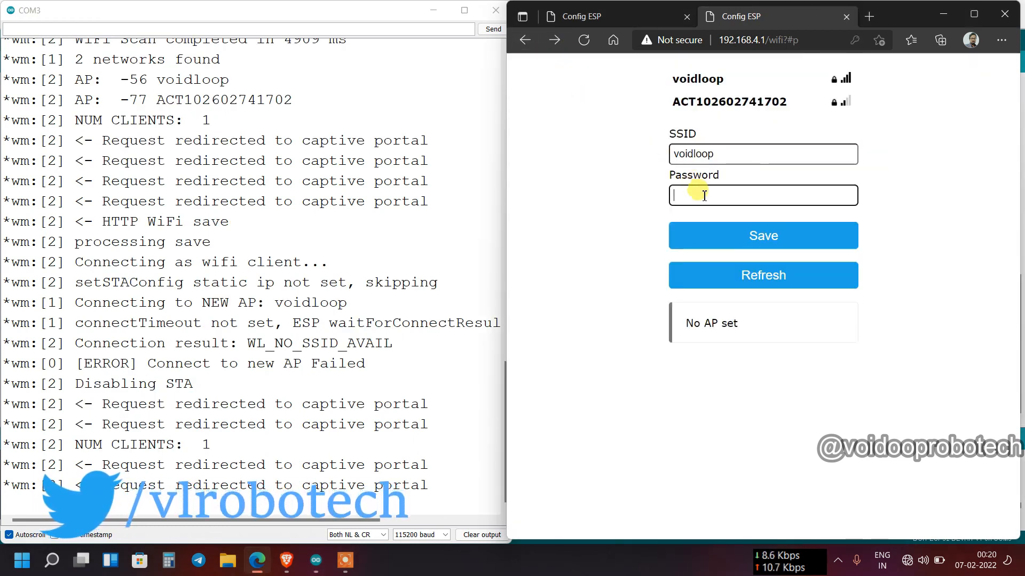
click(762, 195)
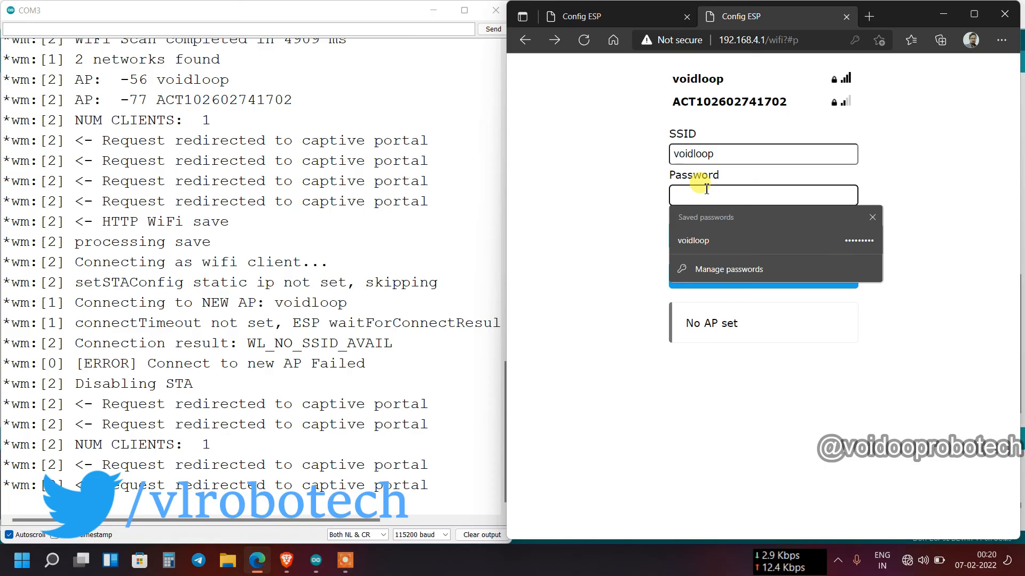
text(••)
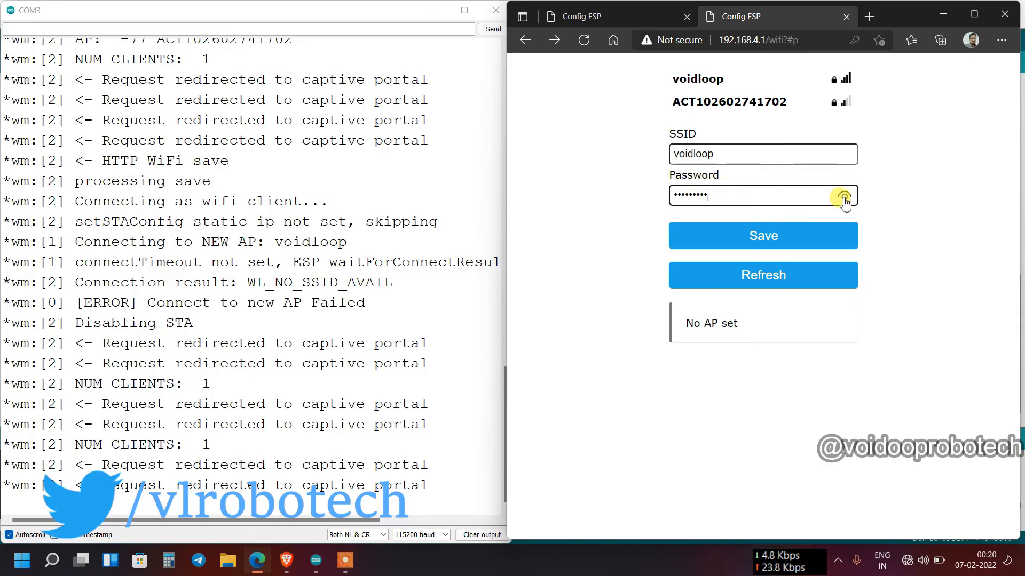
click(763, 235)
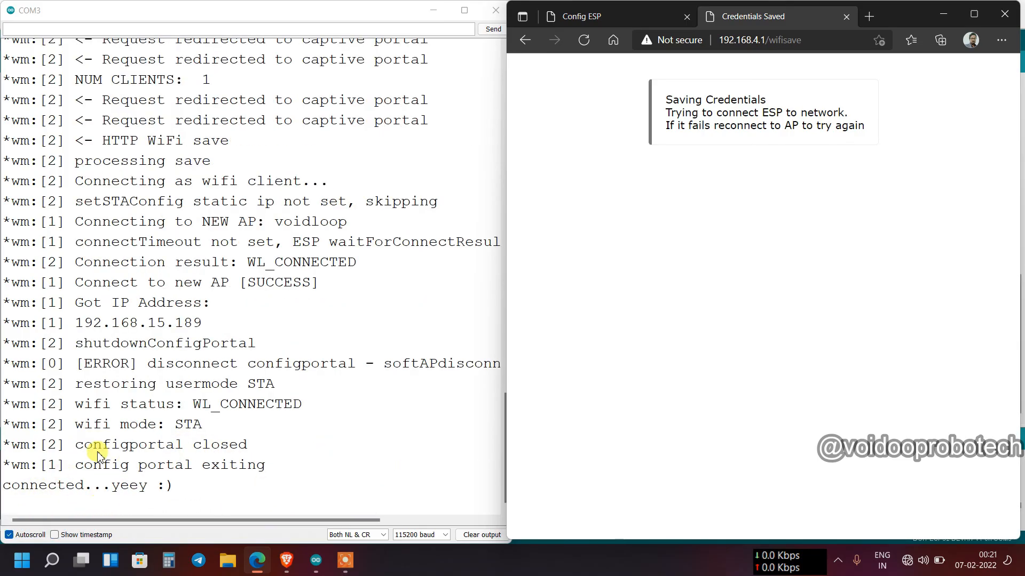
mouse_move(183, 428)
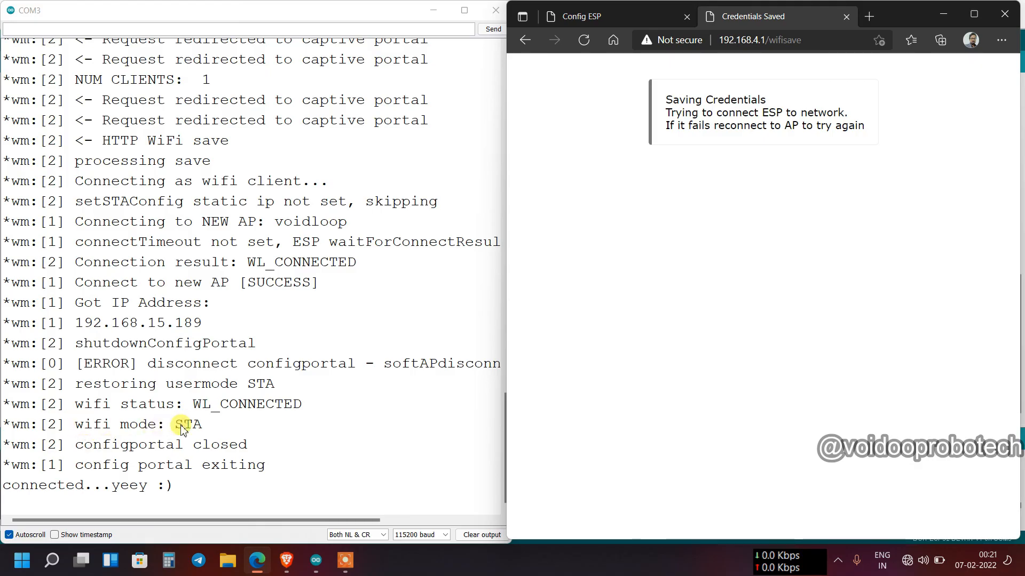
mouse_move(254, 422)
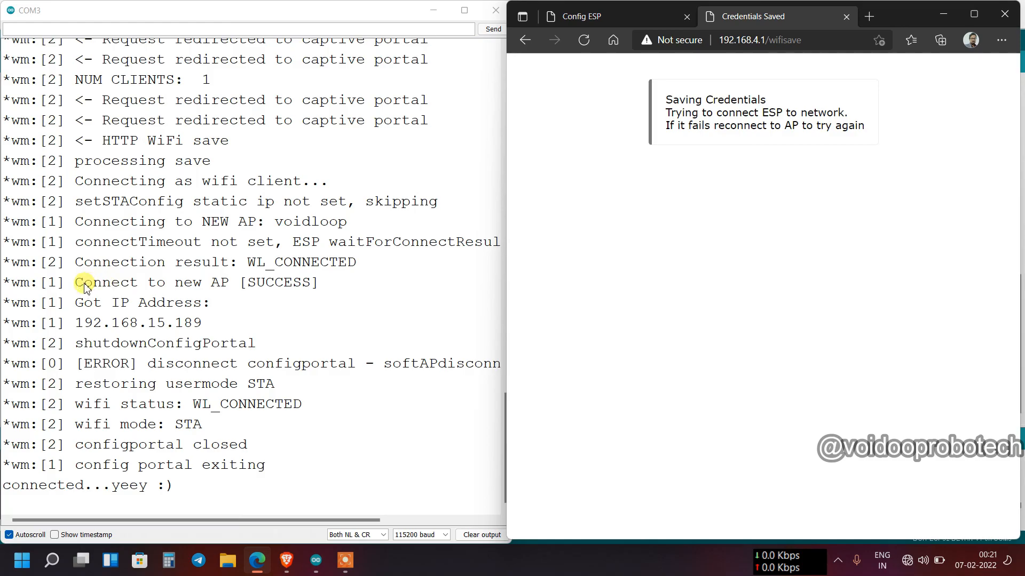
Select the 'Connect to new AP [SUCCESS]' line, then the 192.168.15.189 IP line.
drag(83, 282, 265, 282)
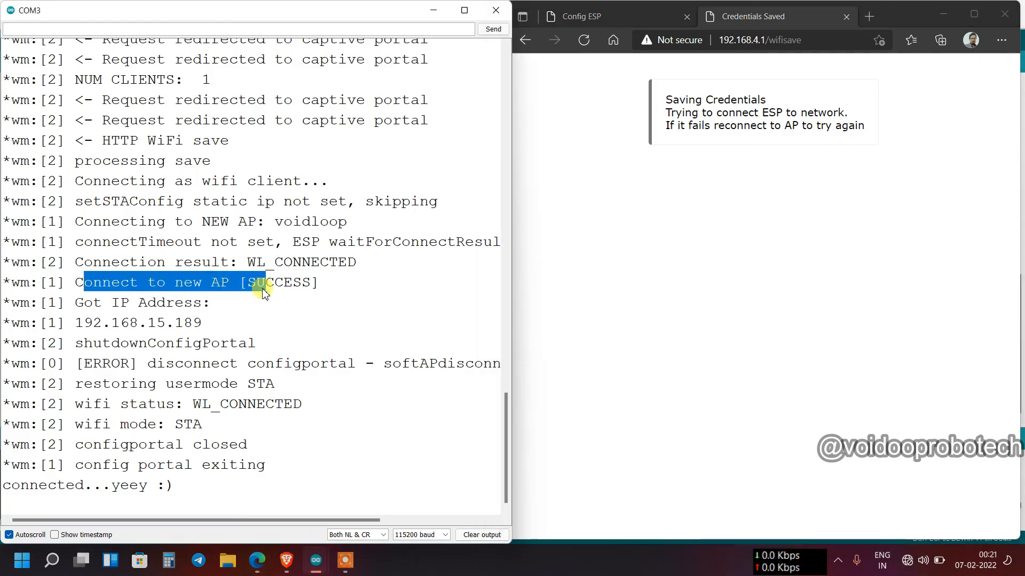
click(78, 324)
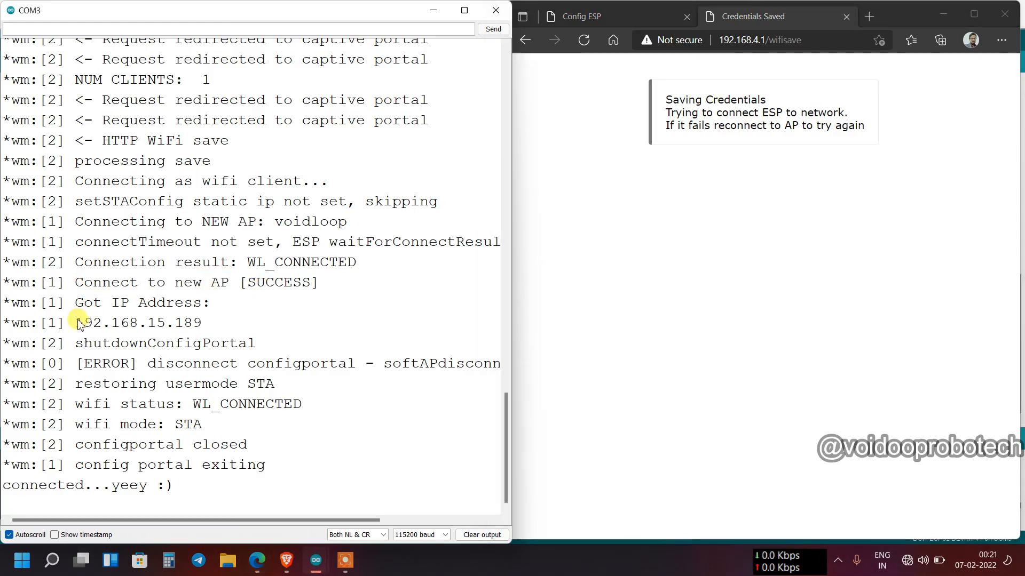
drag(77, 322, 140, 323)
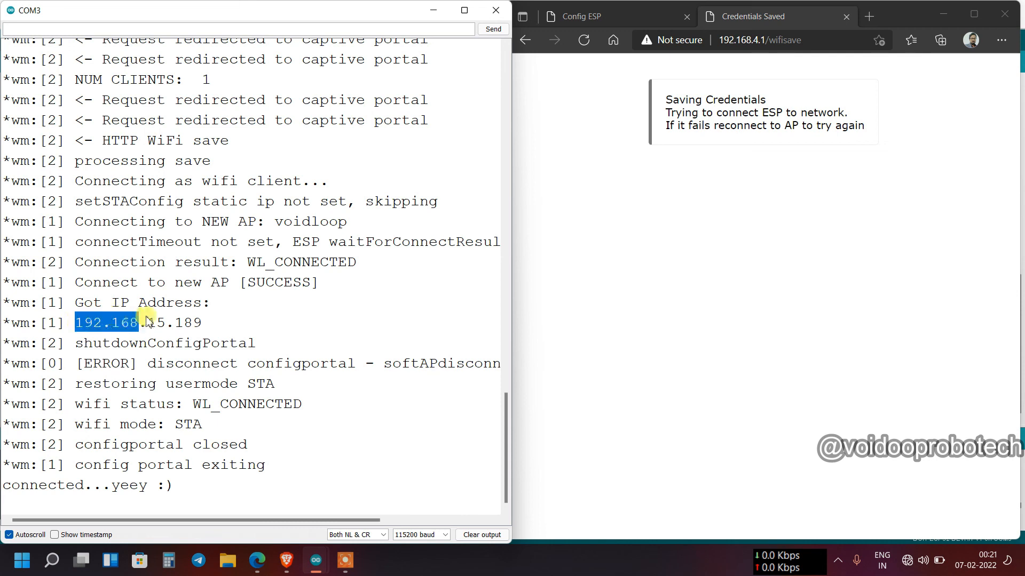